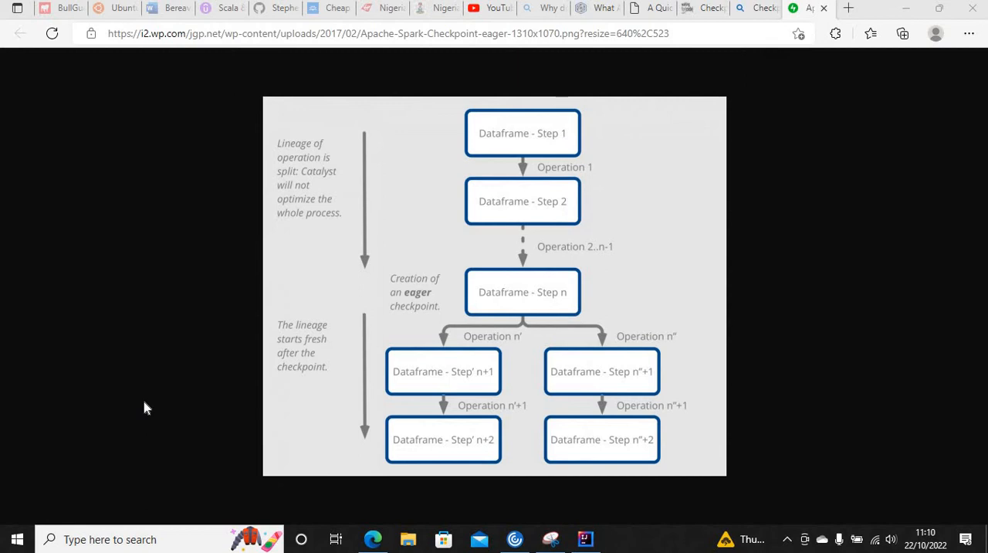
mouse_move(262, 234)
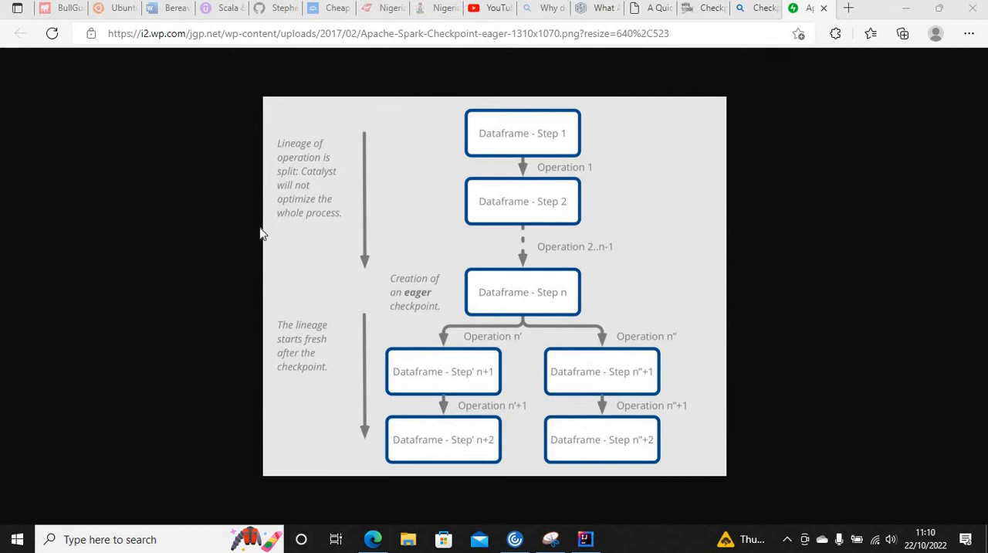
mouse_move(498, 143)
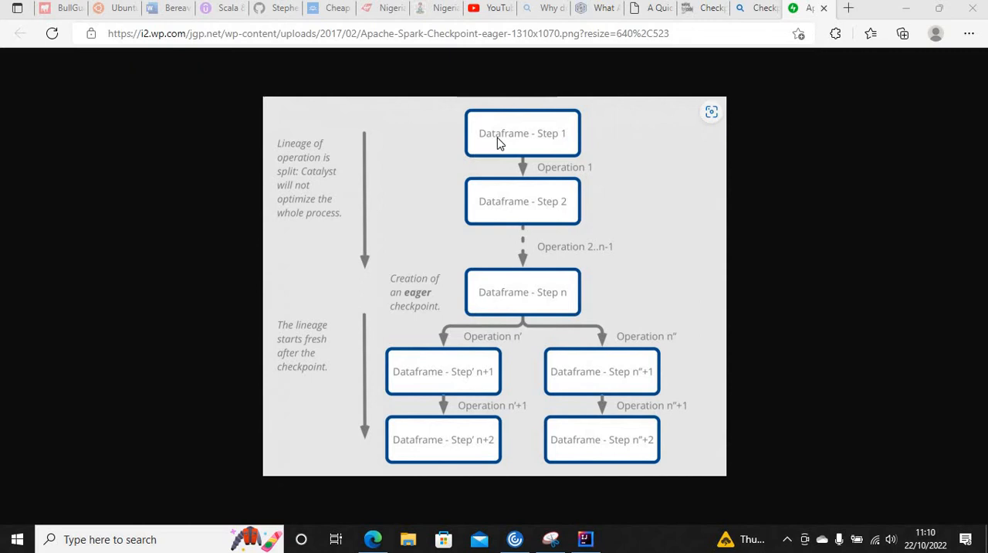
mouse_move(550, 134)
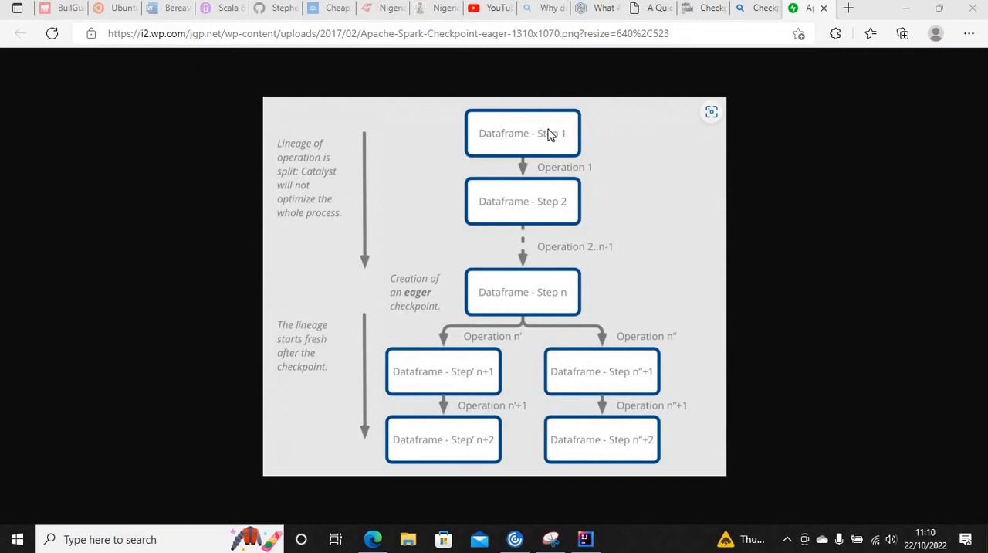
mouse_move(516, 210)
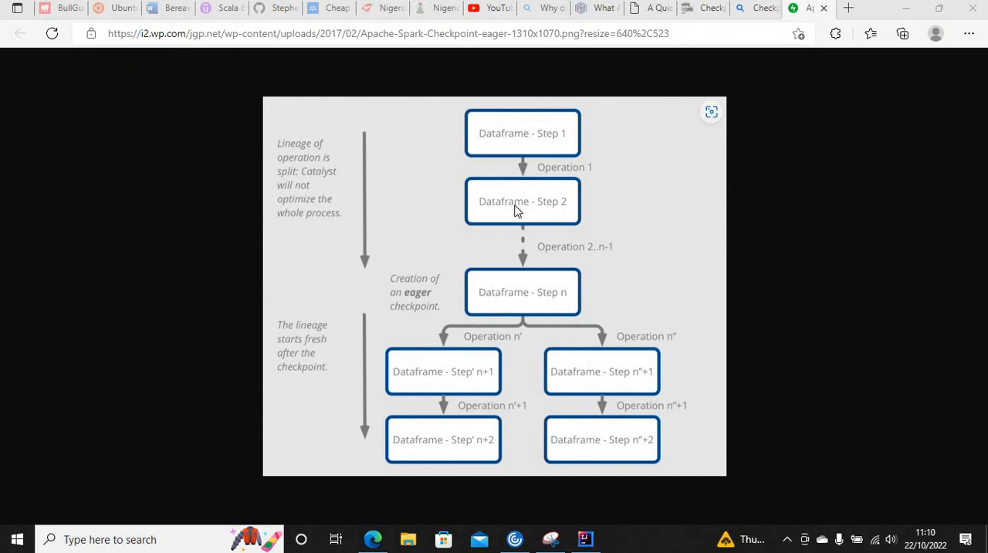
mouse_move(535, 182)
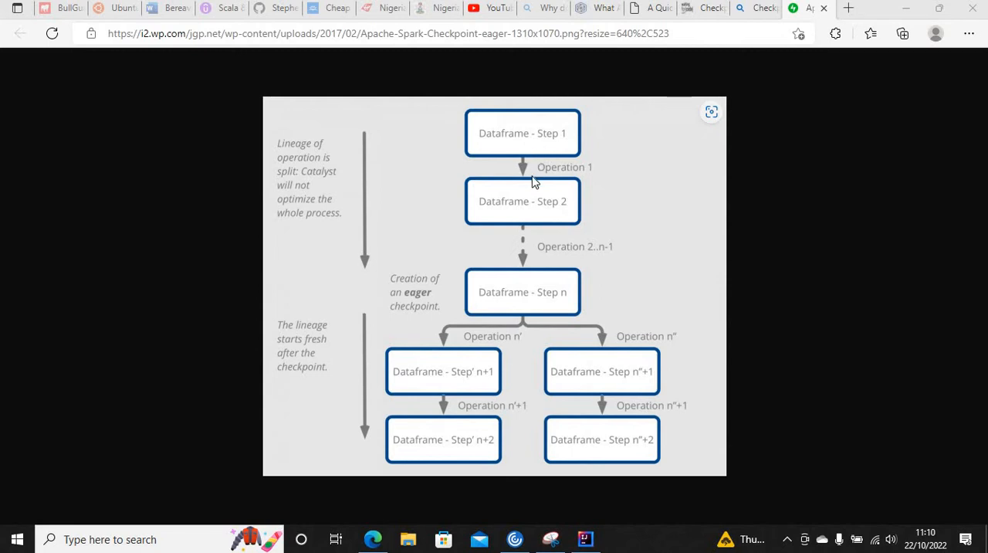
mouse_move(546, 253)
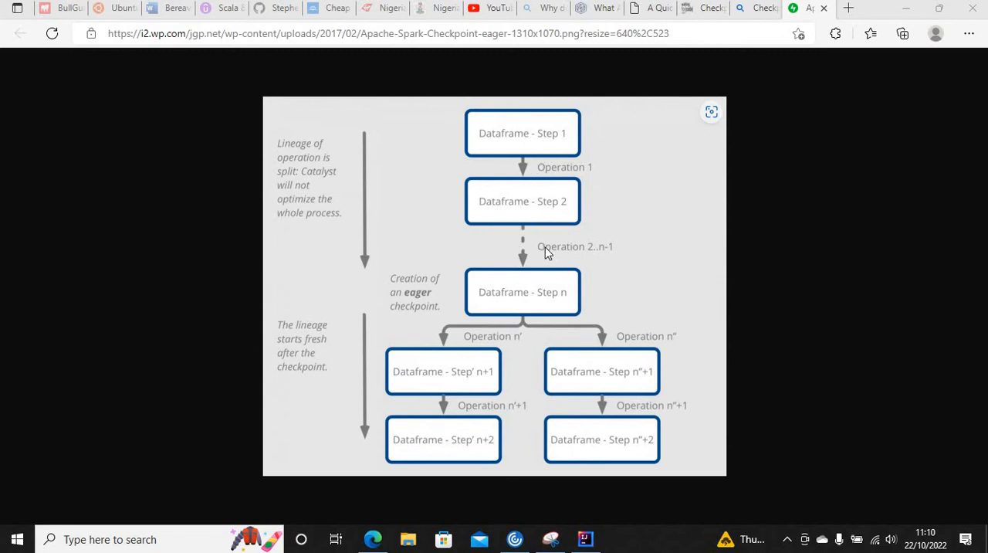
mouse_move(516, 305)
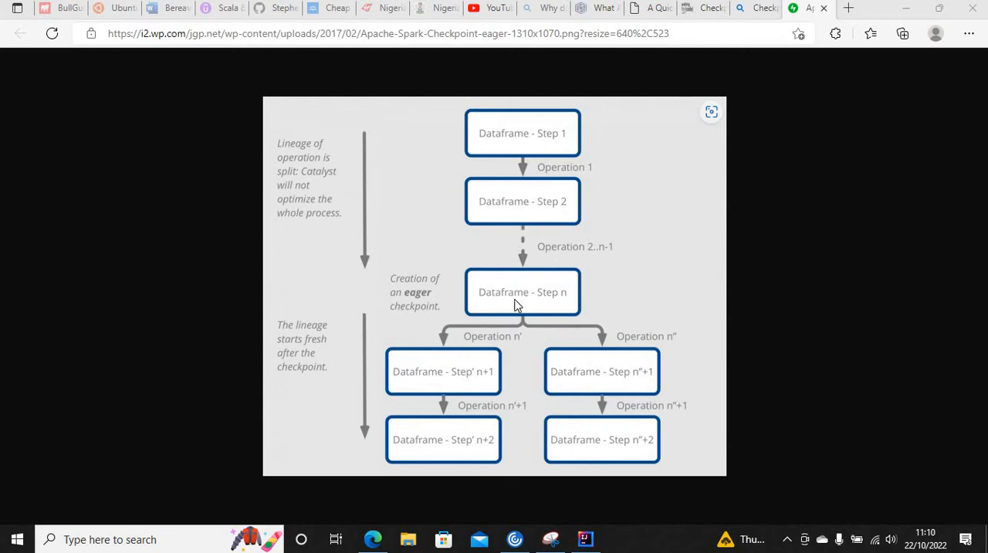
mouse_move(484, 324)
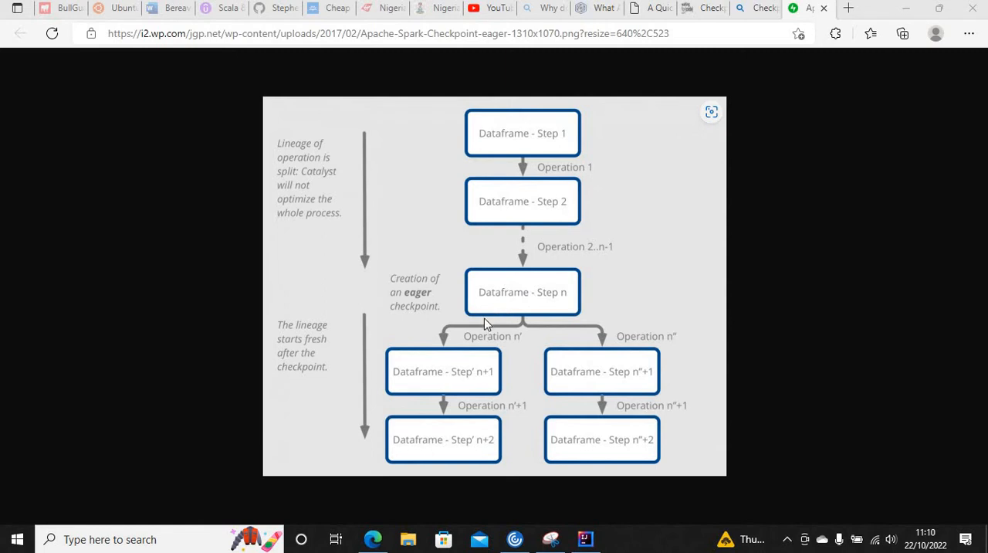
mouse_move(430, 385)
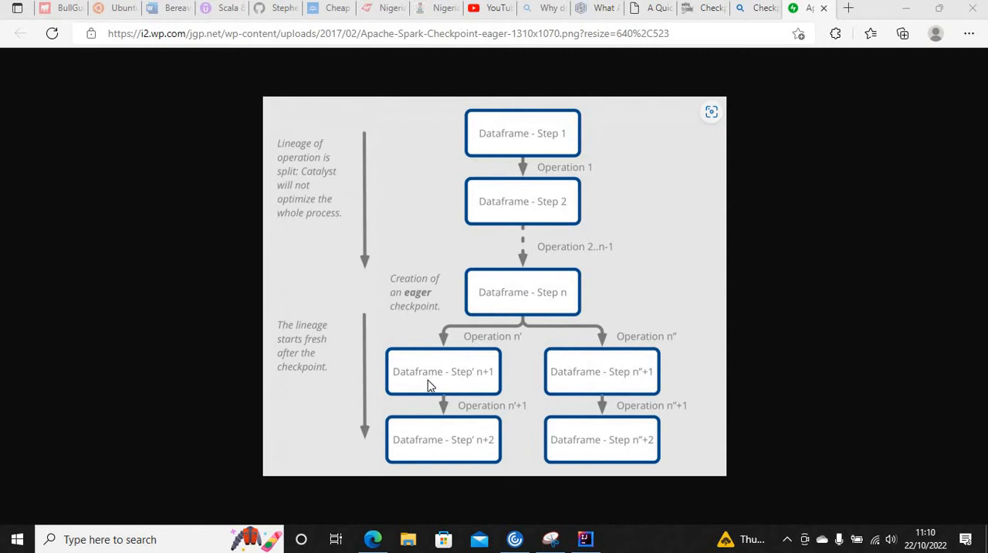
mouse_move(475, 373)
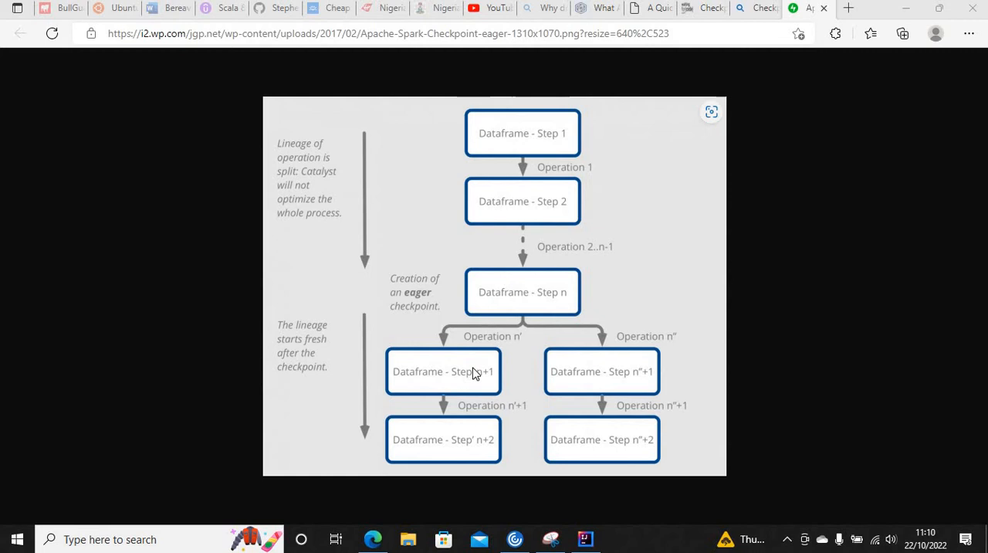
mouse_move(448, 417)
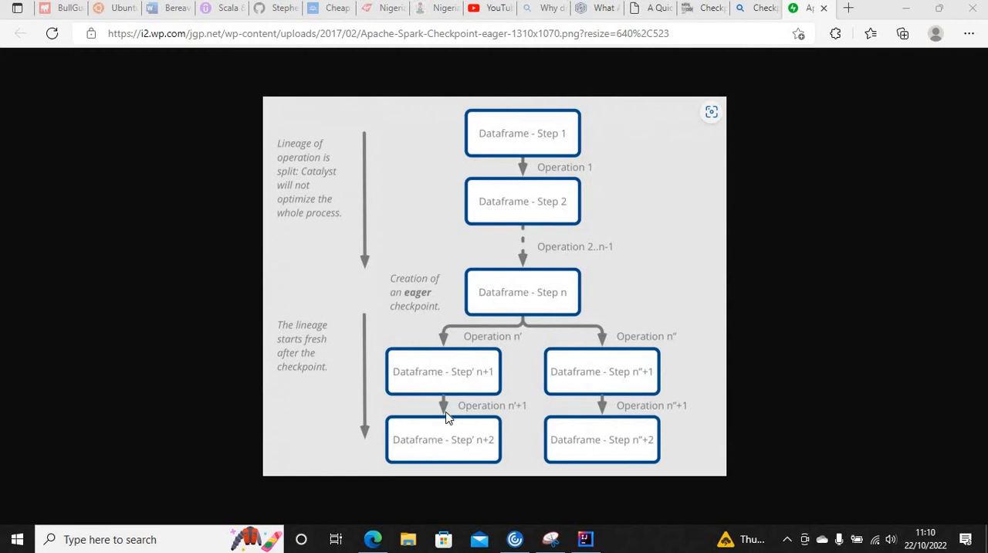
mouse_move(437, 446)
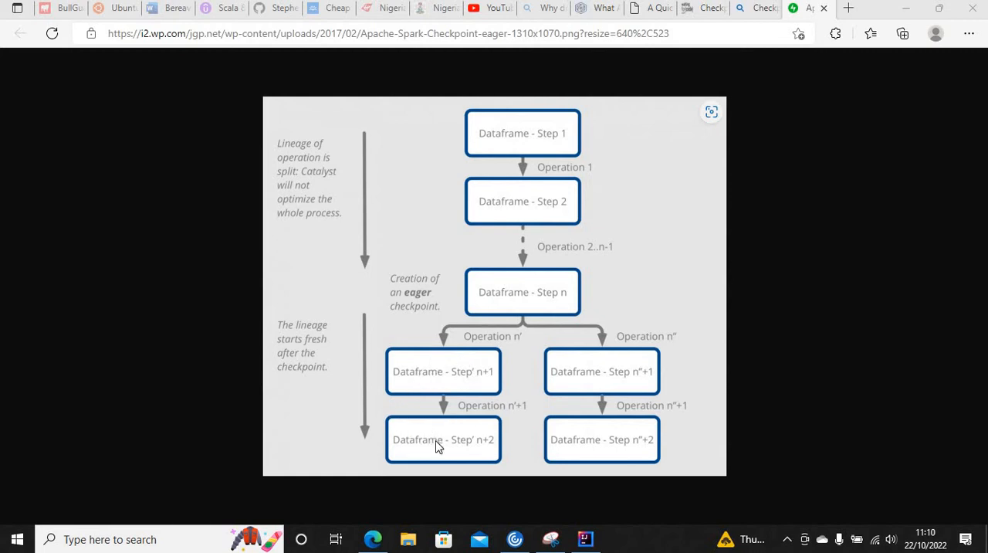
mouse_move(423, 356)
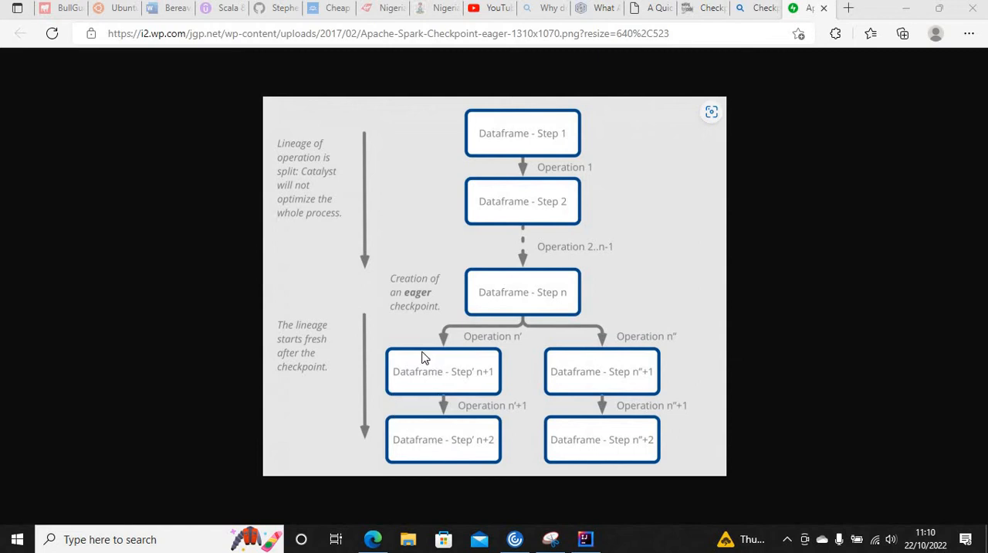
mouse_move(403, 406)
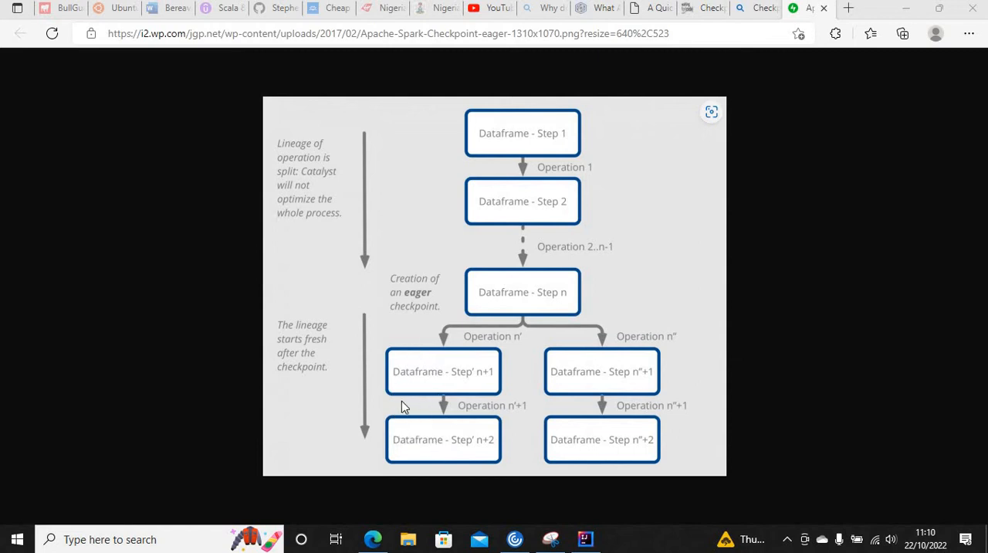
mouse_move(497, 304)
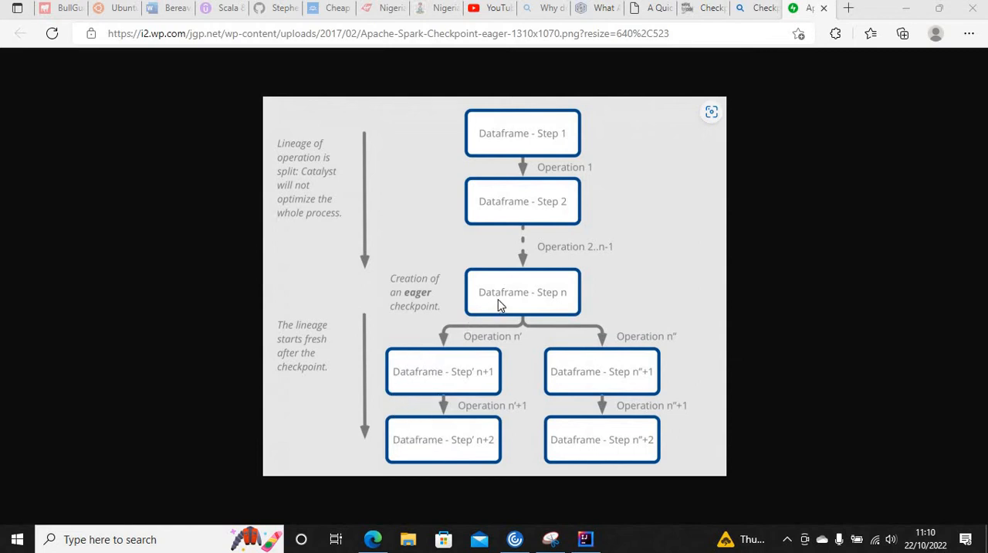
mouse_move(573, 361)
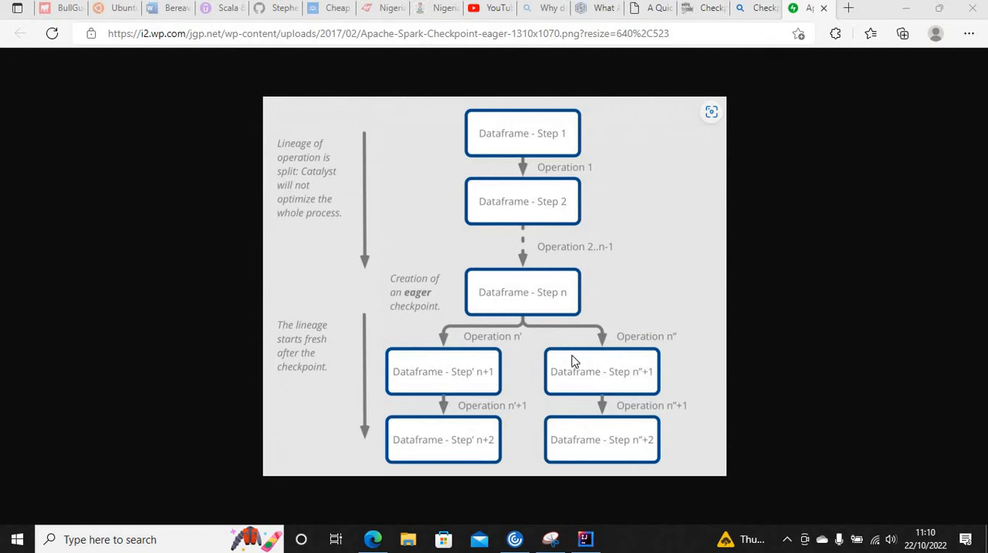
mouse_move(559, 355)
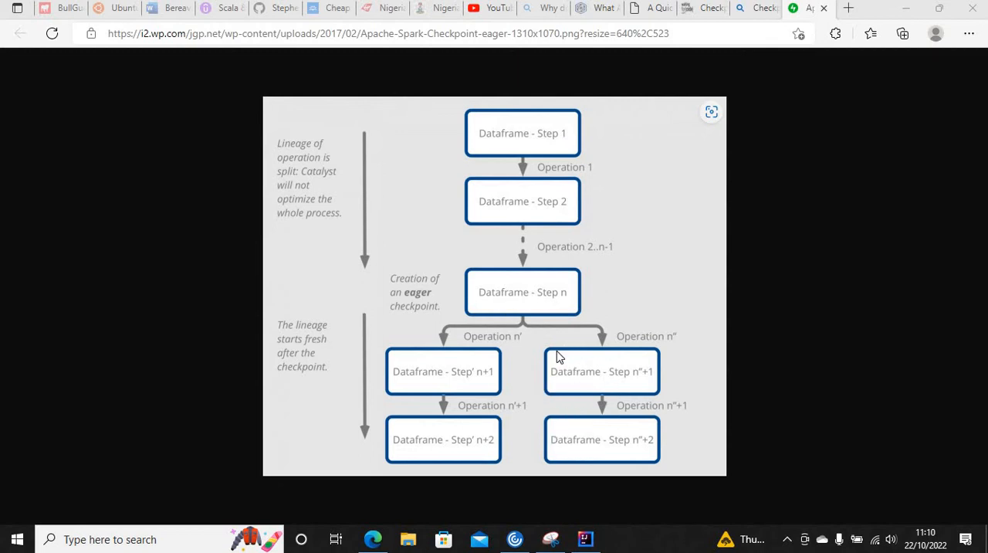
mouse_move(548, 369)
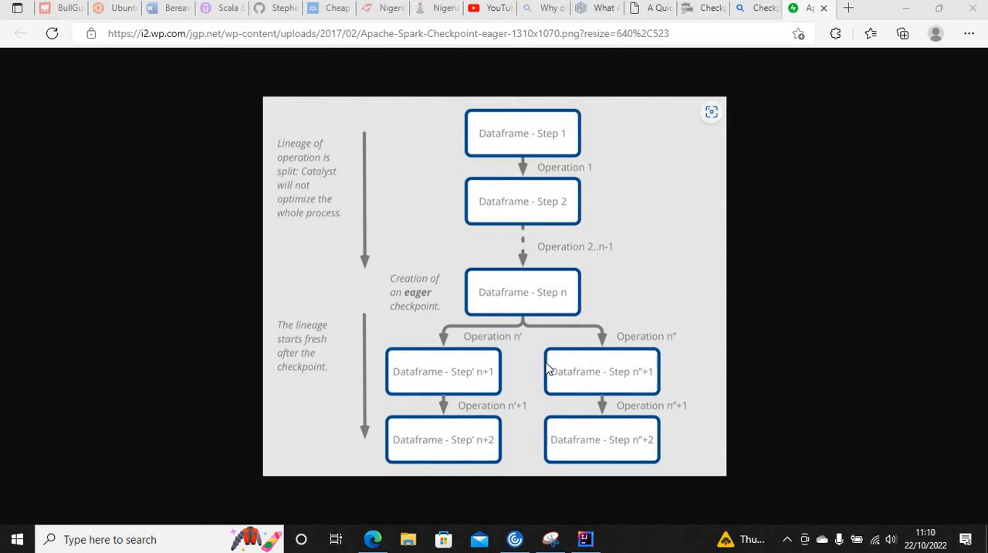
Leave the Edge eager-checkpoint lineage diagram and bring IntelliJ IDEA back to the front
left_click(584, 539)
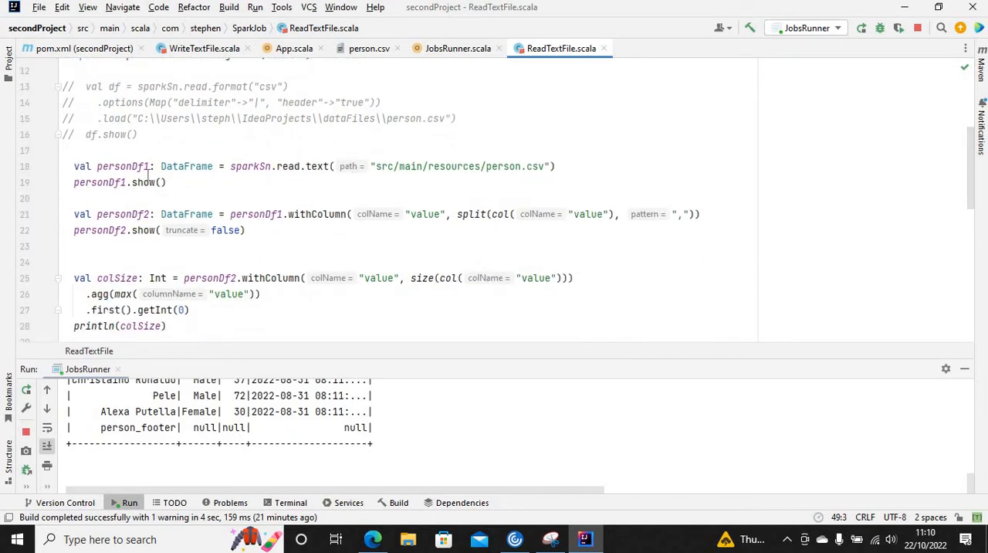
mouse_move(393, 175)
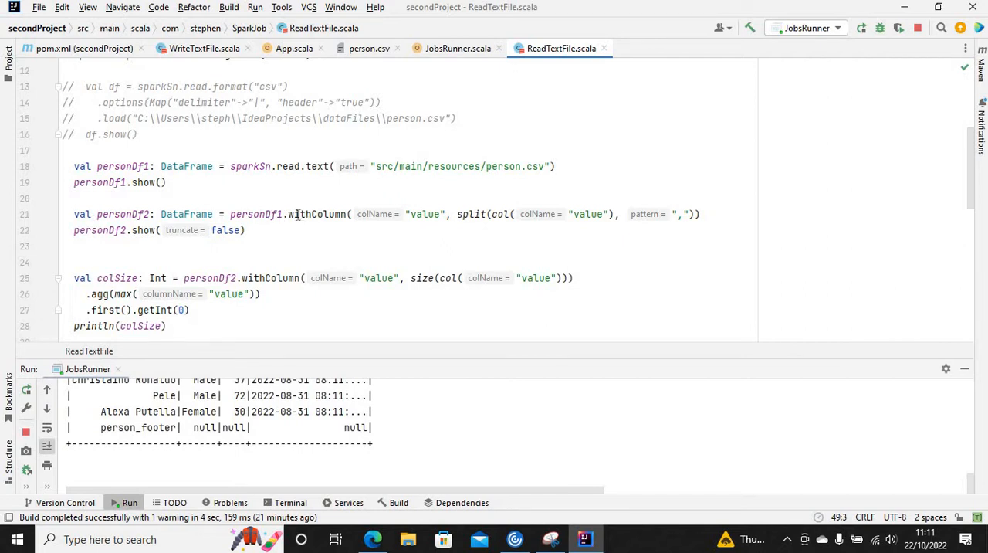
Point out the personDf2 code, then add an empty line above the personDf1 declaration
double_click(296, 214)
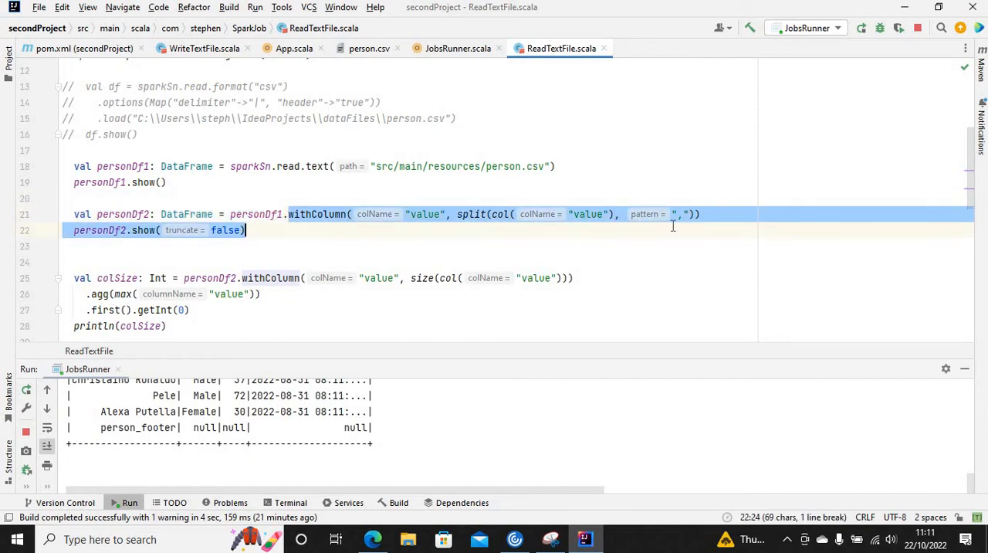
left_click(151, 245)
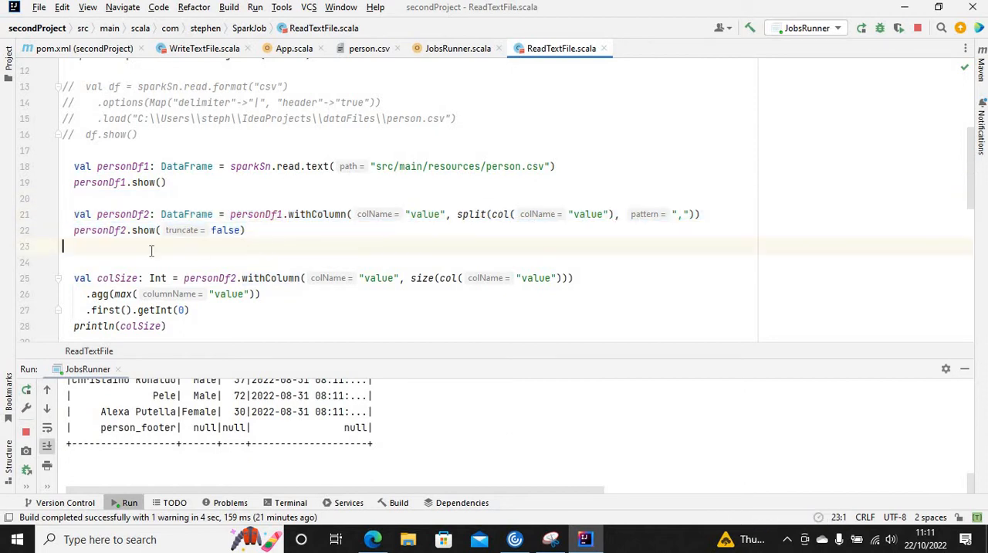
mouse_move(270, 278)
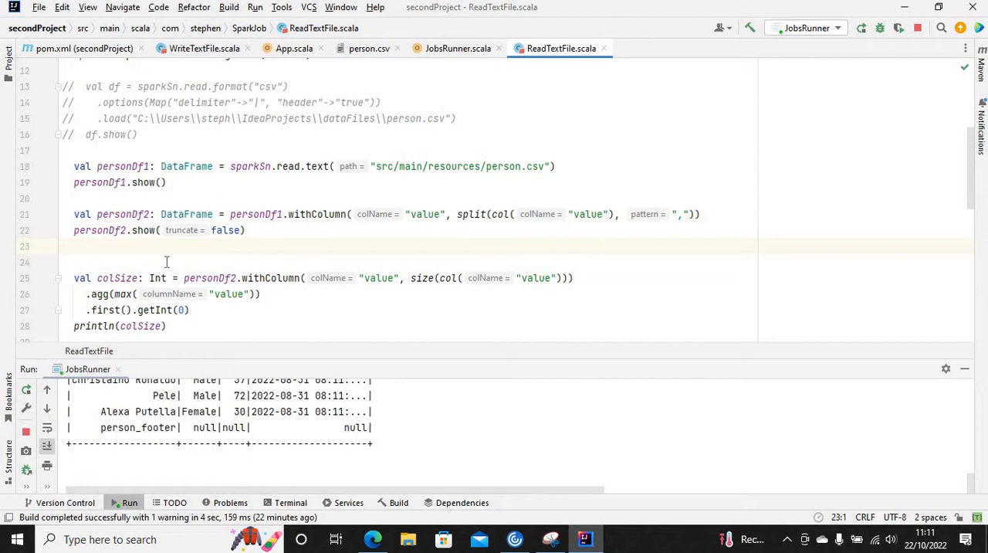
left_click(63, 245)
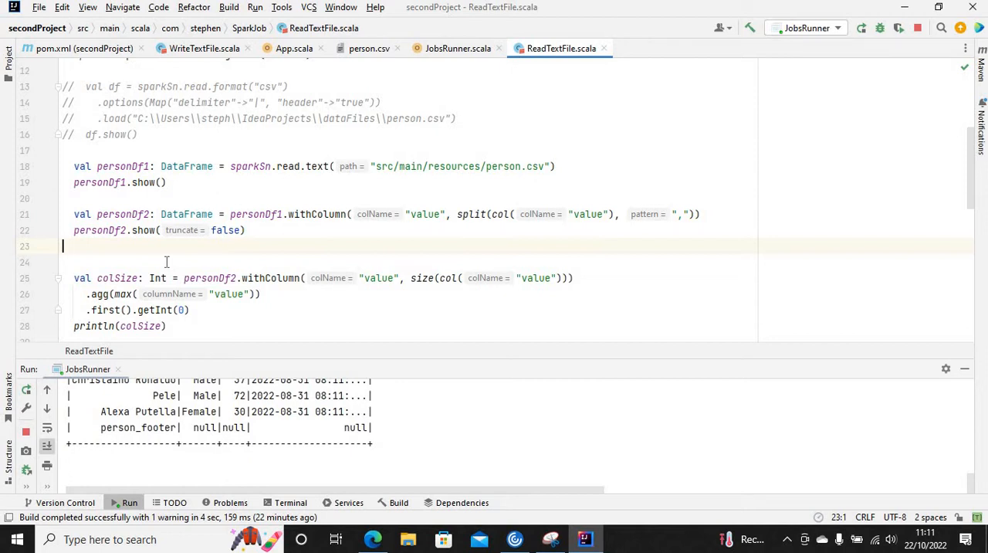
mouse_move(149, 214)
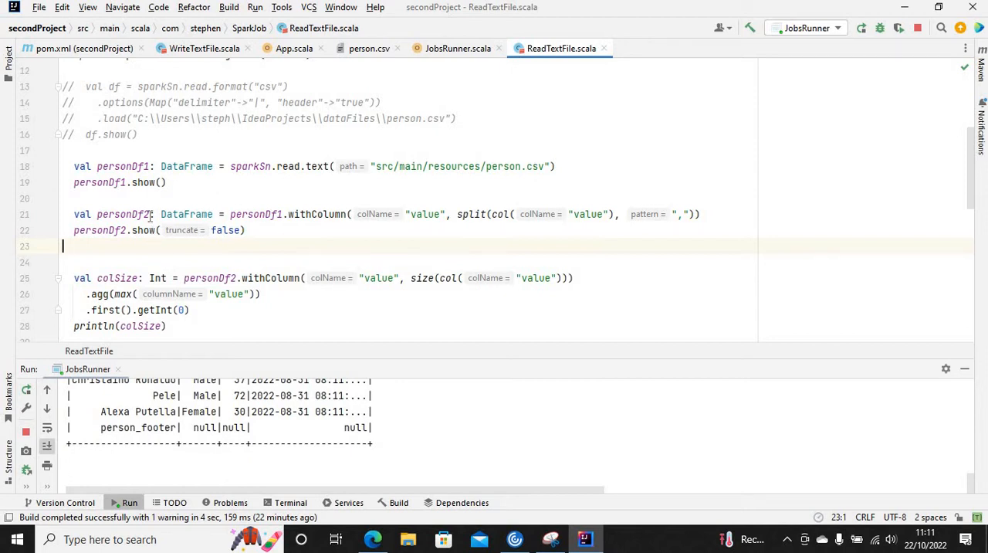
double_click(123, 214)
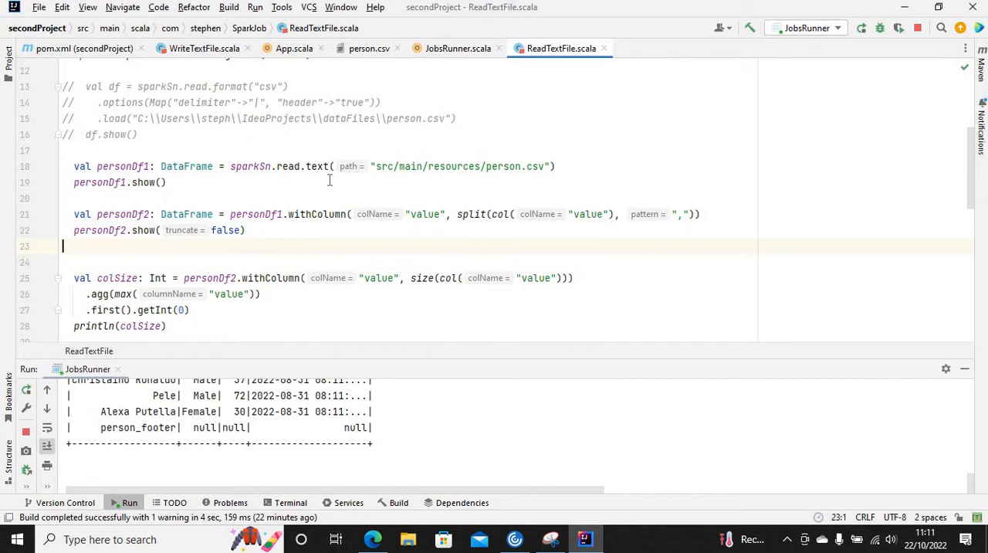
left_click(210, 147)
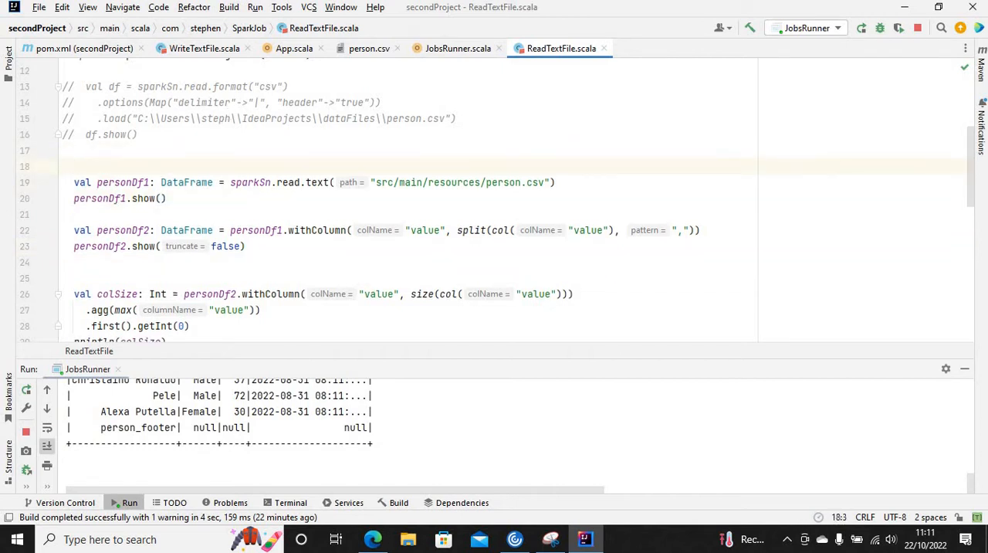
Add a setCheckpointDir call with the path "src/main/resources/checkpoint" in ReadTextFile.scala
type("sparkSn")
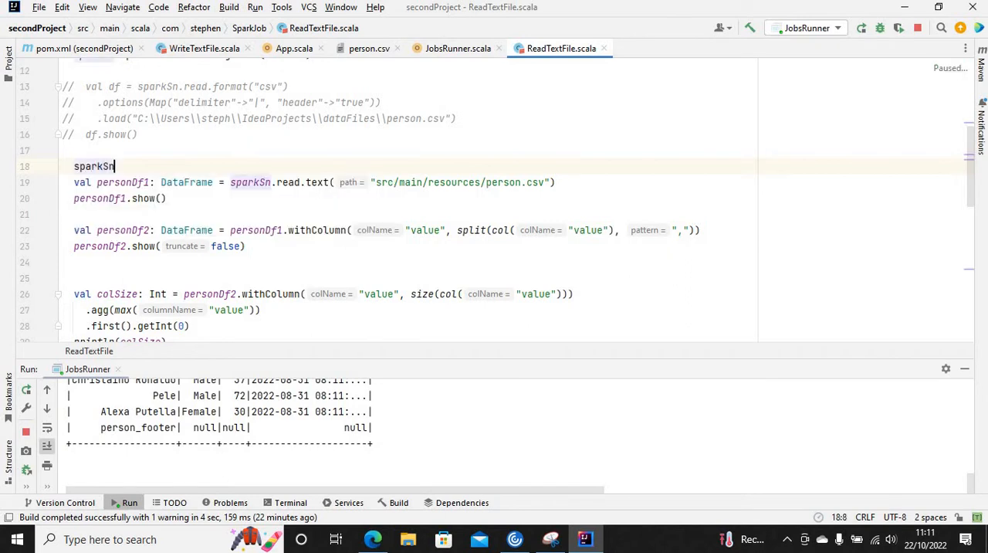
type(".sparkContext.setCheckpointDir(")
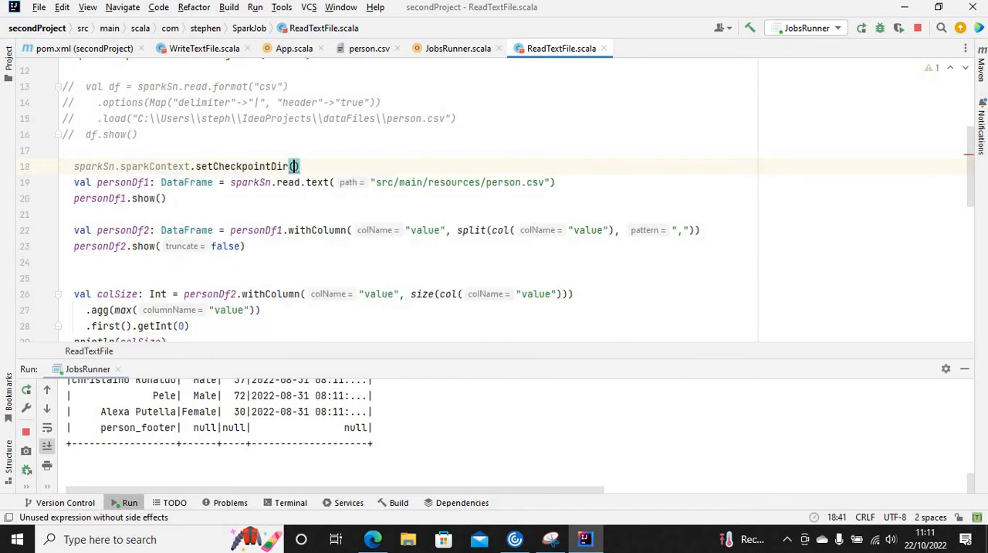
type("\"\"")
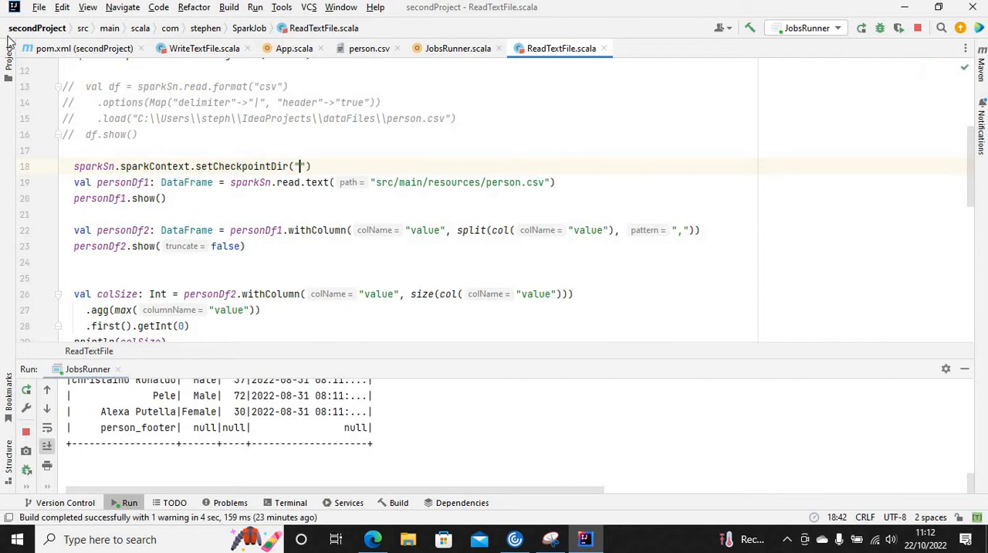
left_click(8, 49)
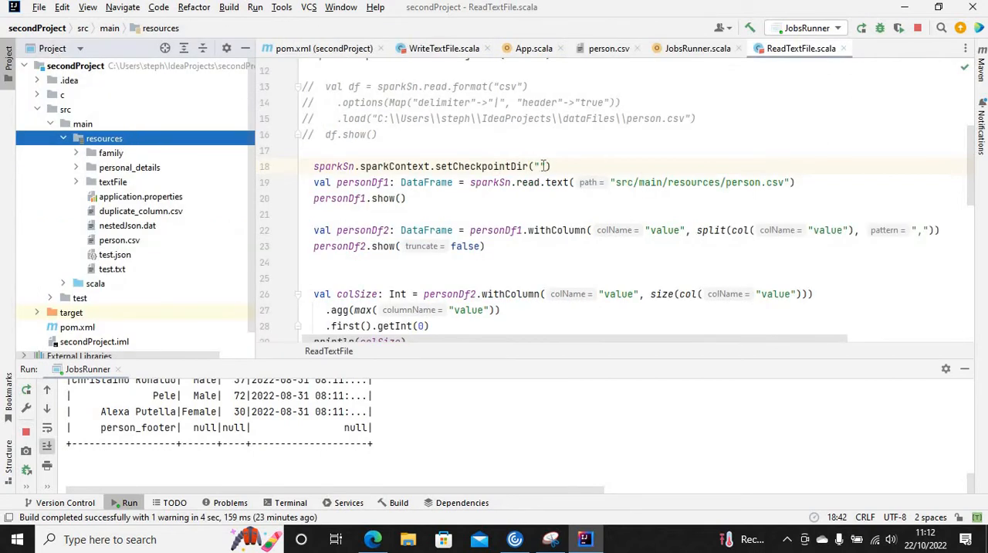
type("src/main/")
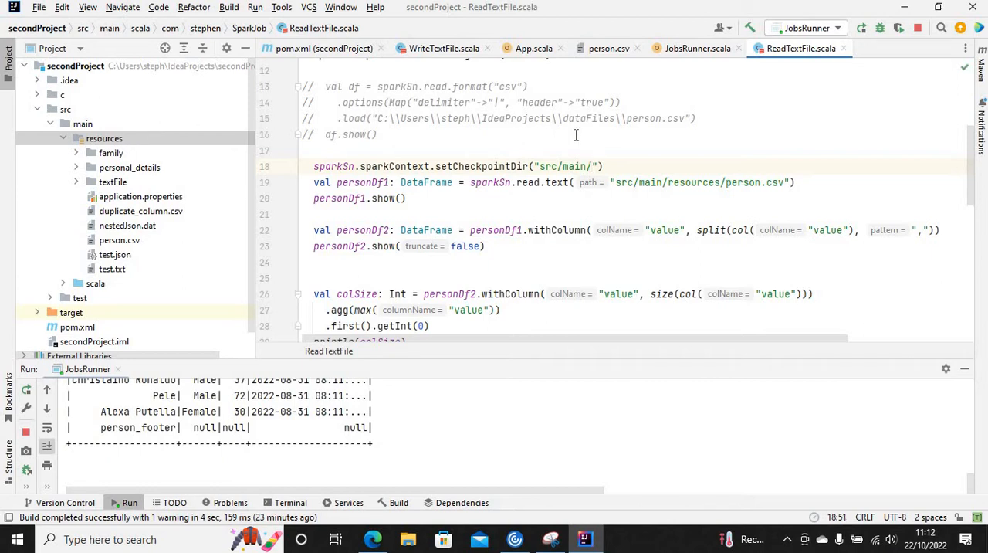
type("resources")
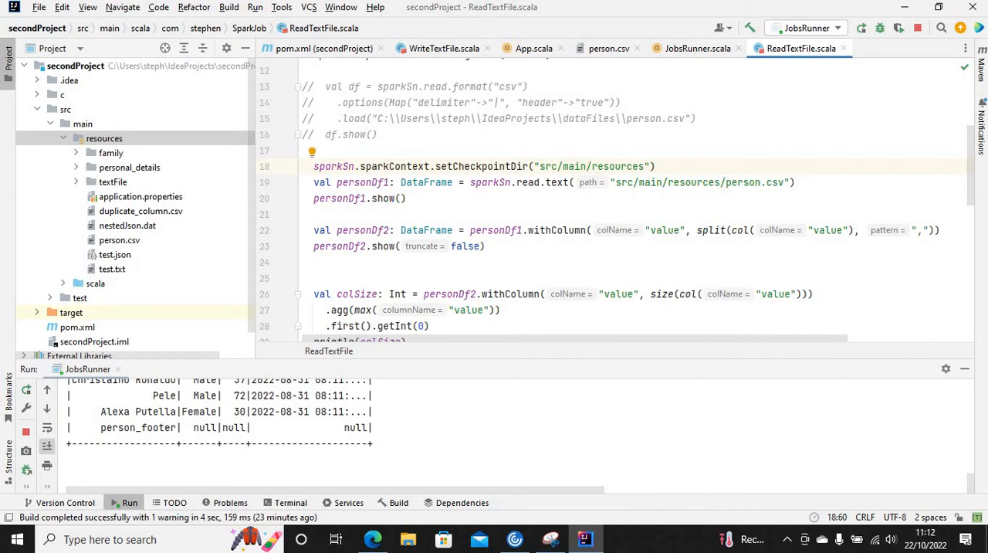
type("checkpoint")
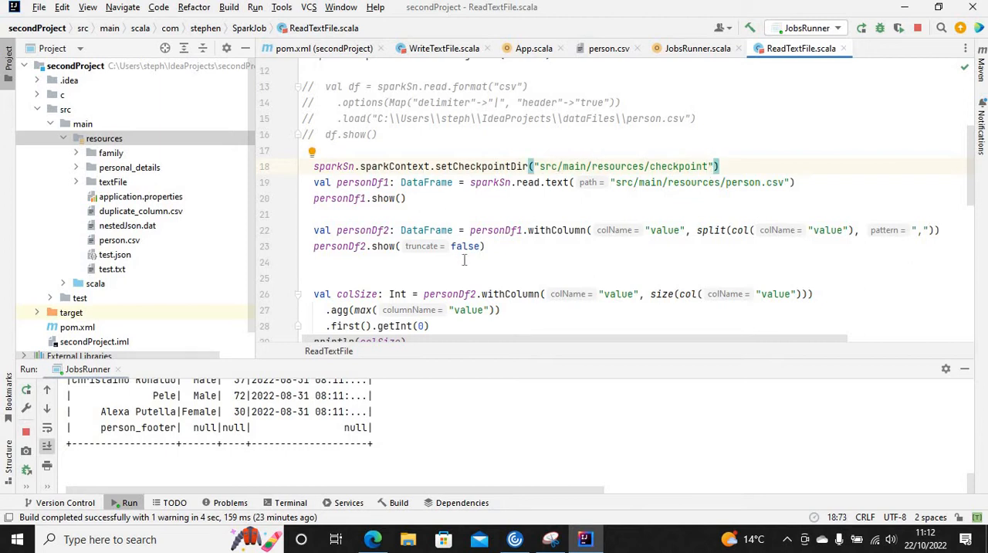
mouse_move(540, 257)
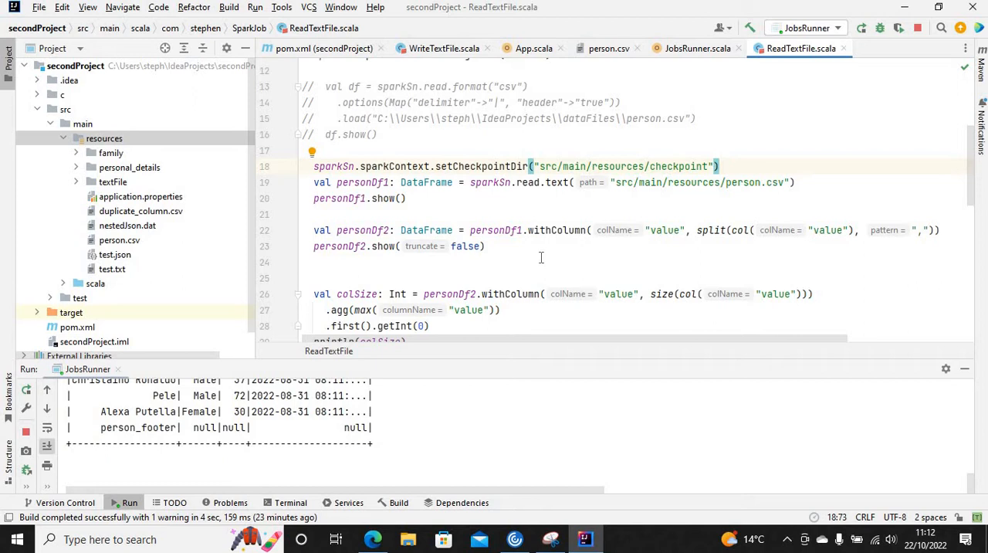
Declare val personDf2Checkpoint = personDf2.checkpoint() after the personDf2 show call
left_click(515, 278)
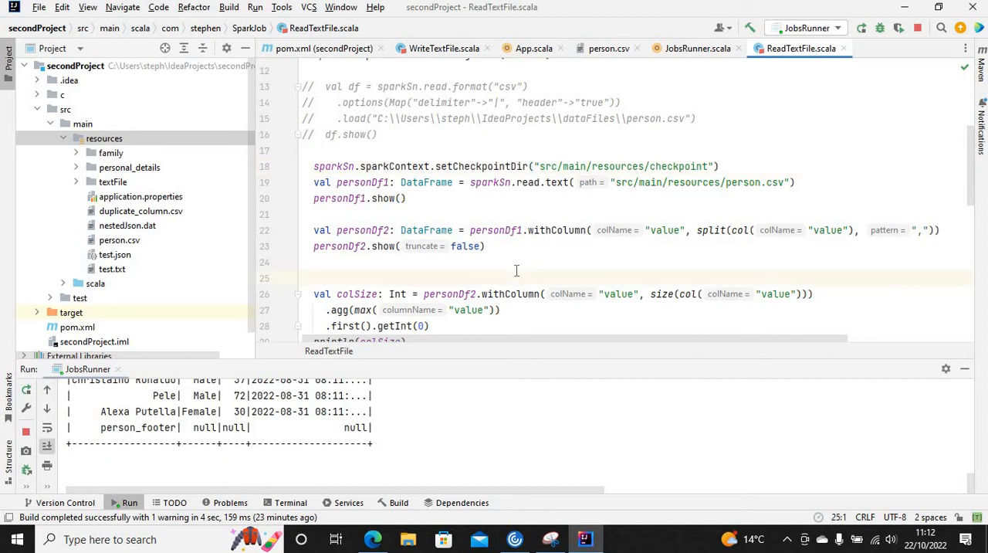
type("va")
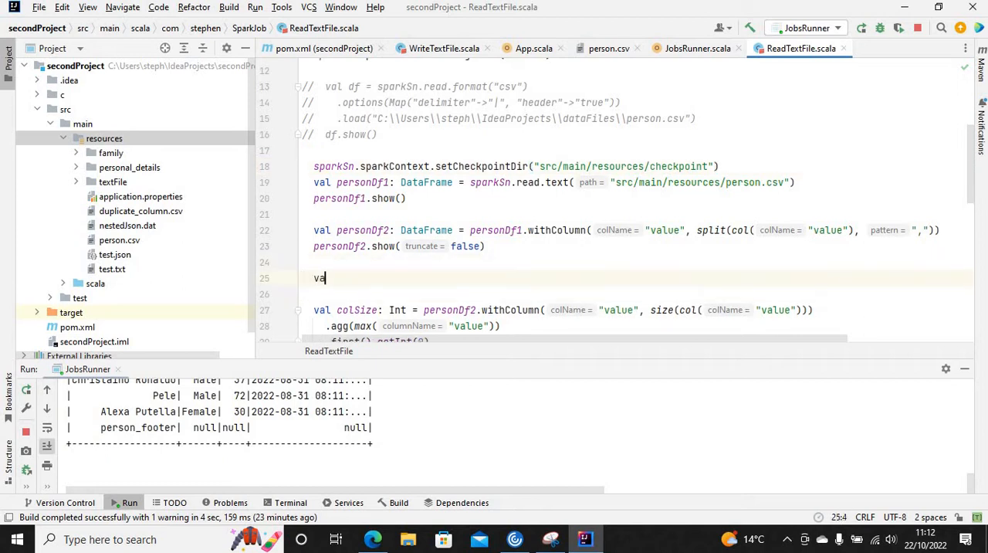
type("_per")
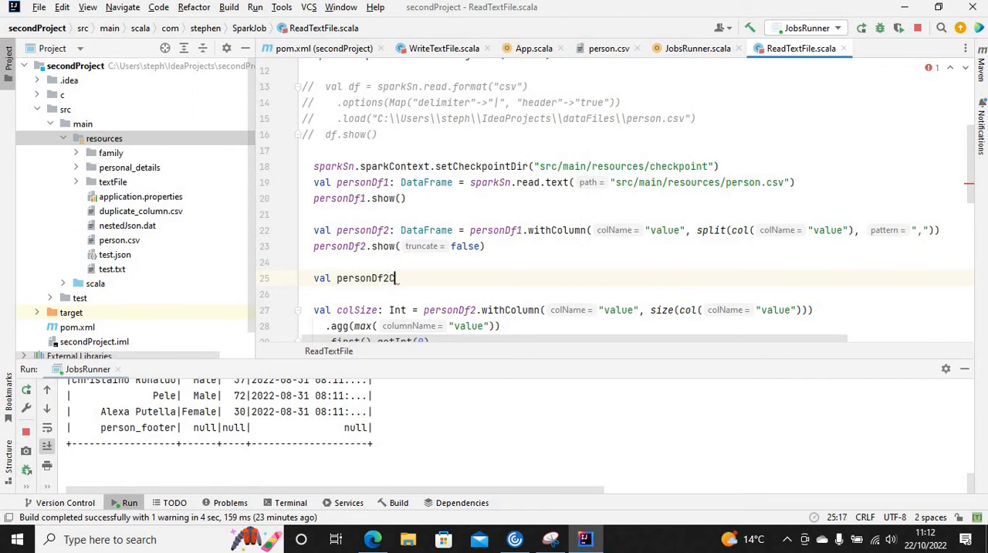
type("Check")
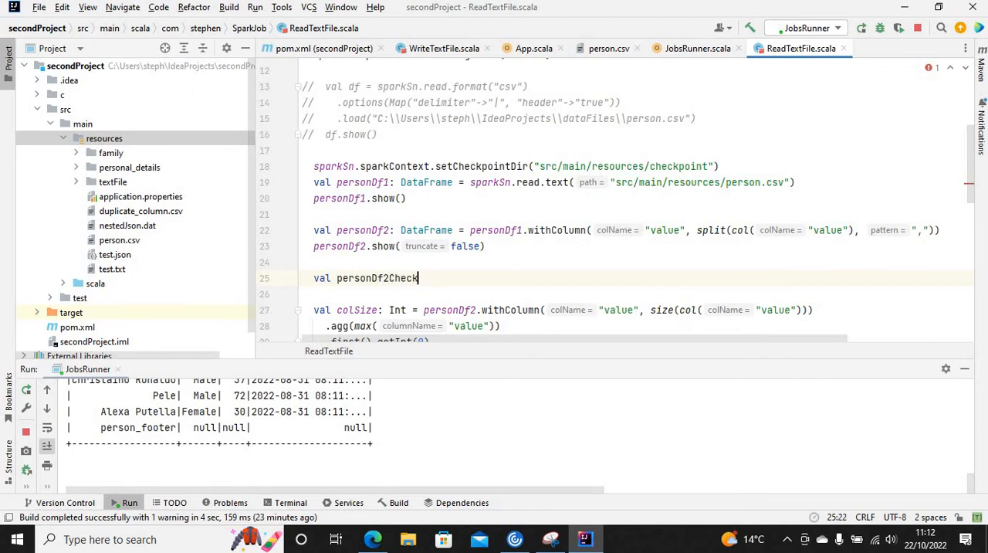
type("point =")
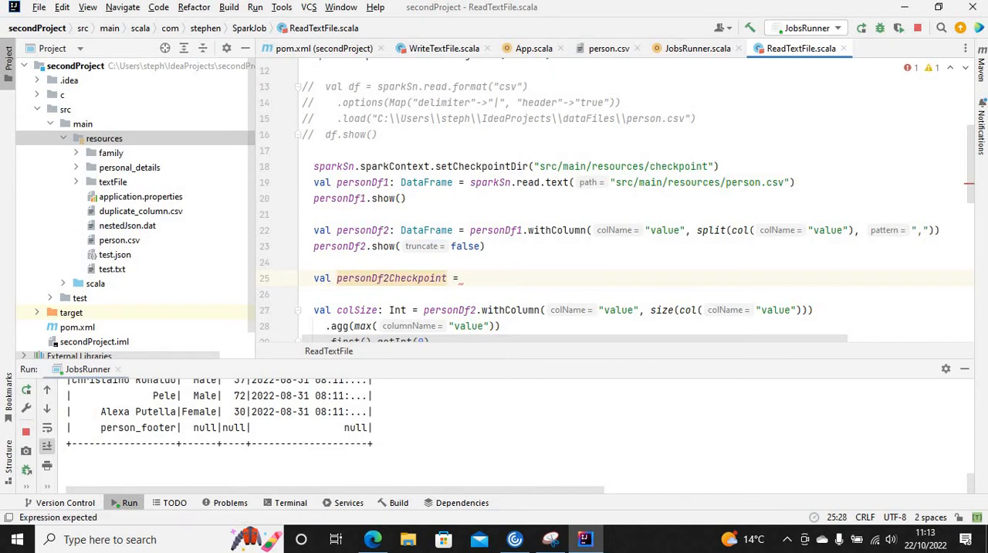
type("personDf2.checkpoint(")
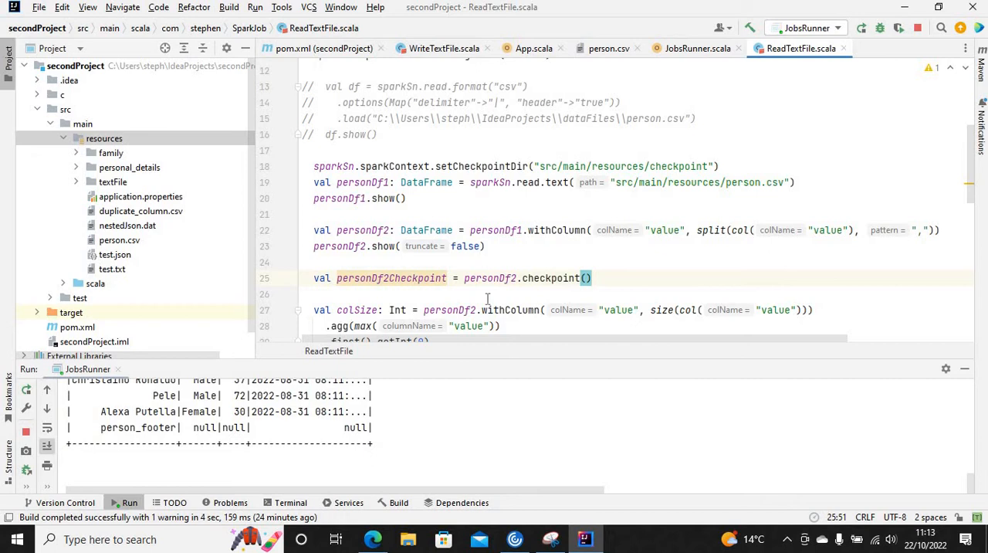
Replace personDf2 with personDf2Checkpoint in the colSize, headers and personDf3 lines
left_click(474, 310)
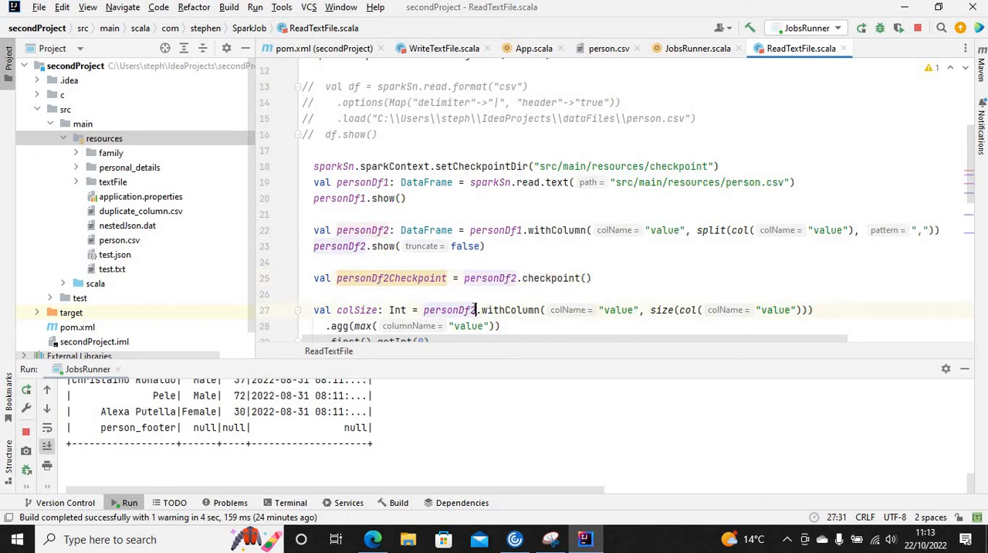
type("Checkpoint")
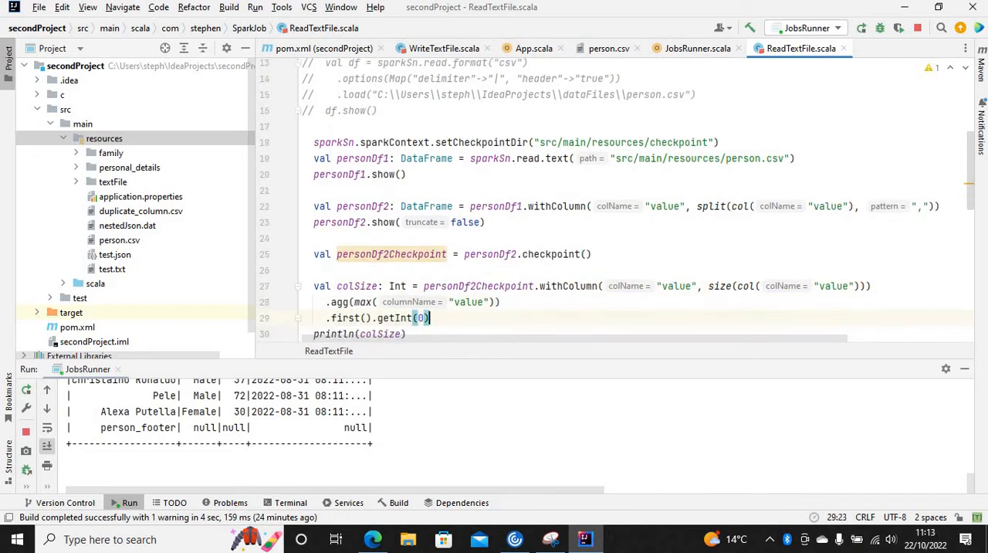
type("val headers: List[String] = personDf2.select(col = \"value\").first().getSeq(0).toList")
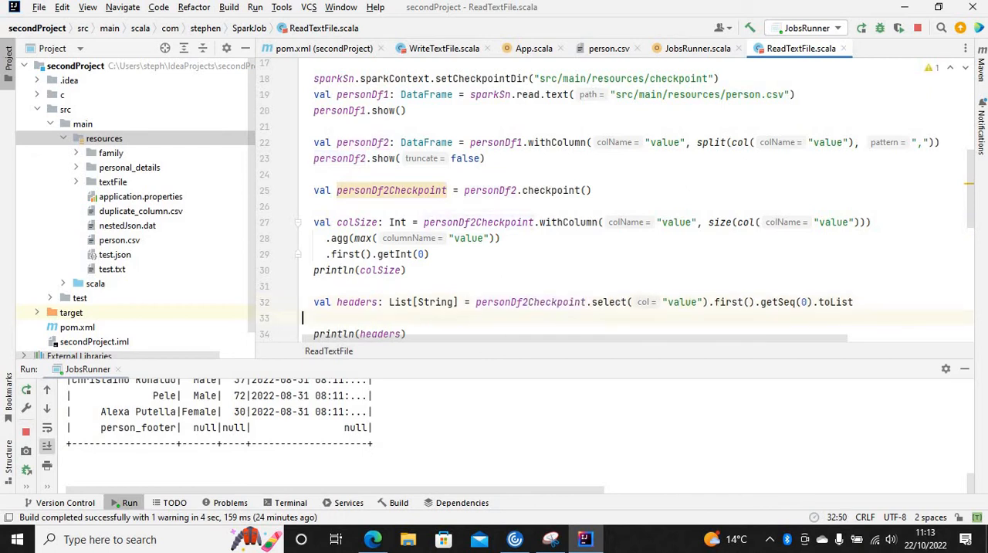
scroll("down", 3)
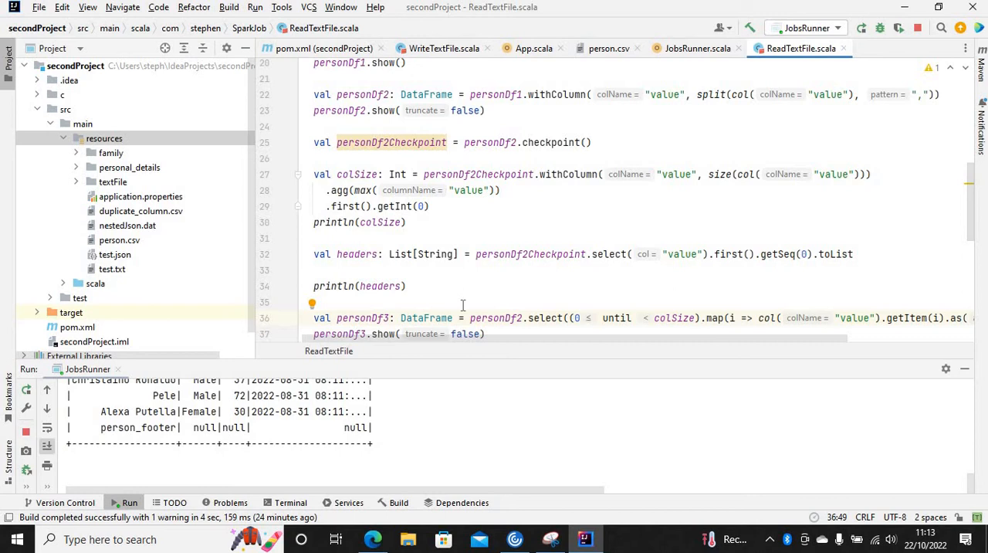
mouse_move(600, 301)
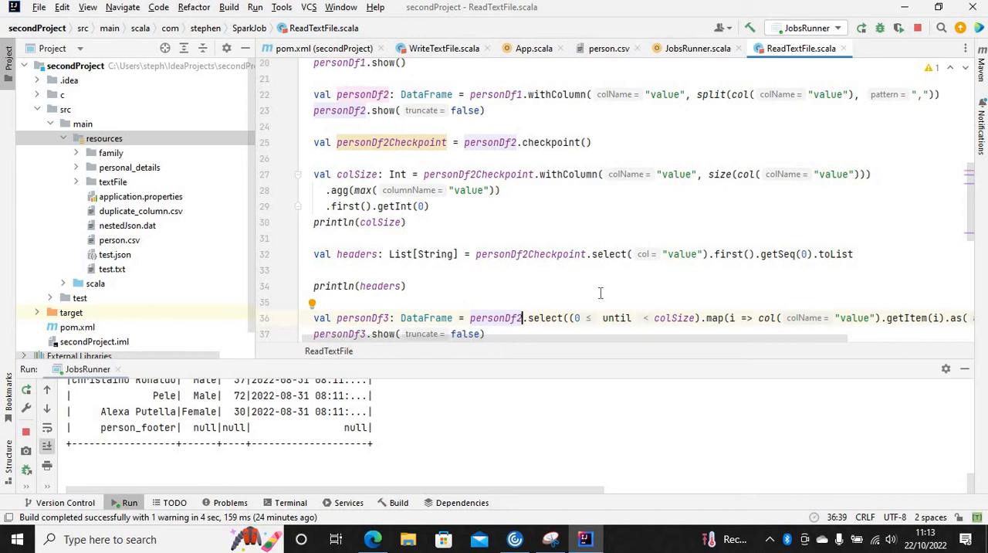
type("Checkpoint")
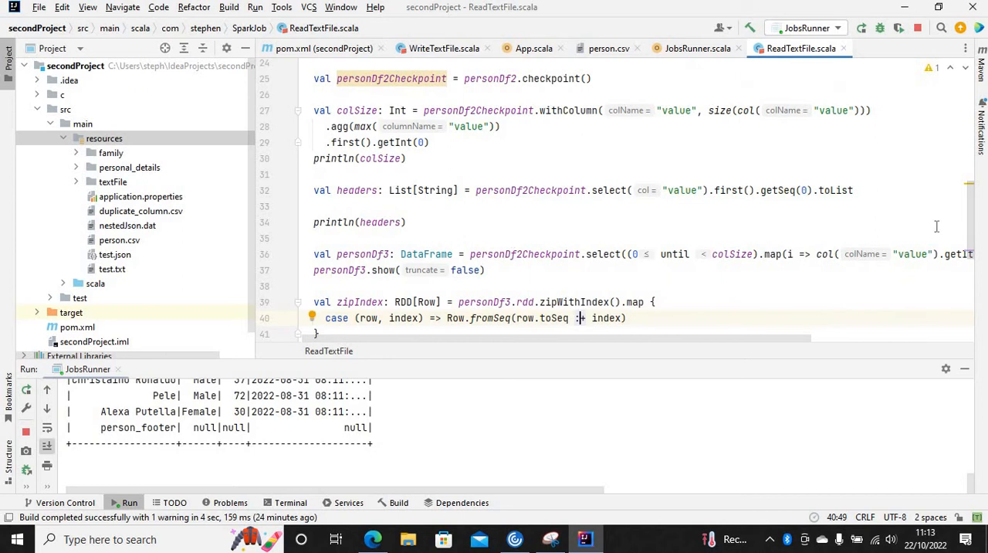
mouse_move(974, 229)
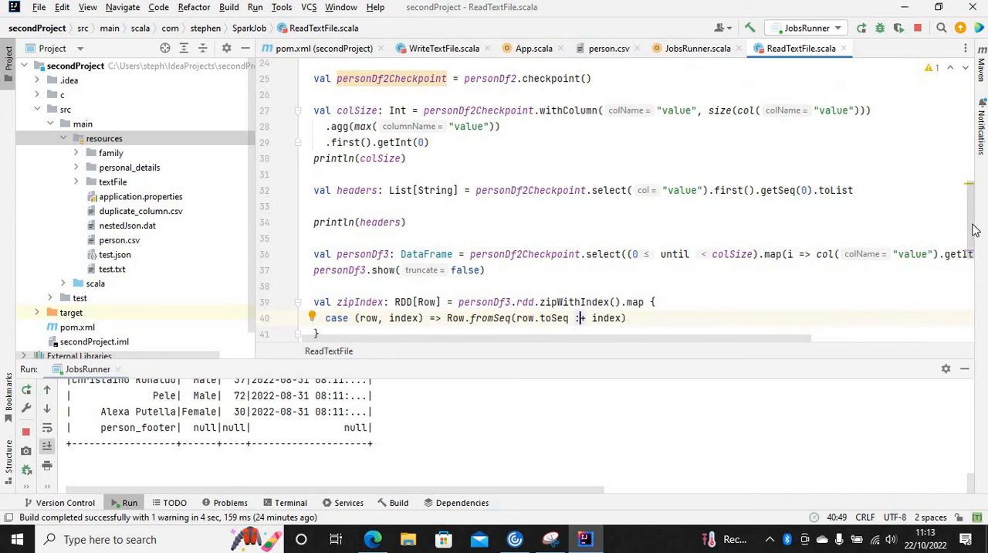
scroll("down", 3)
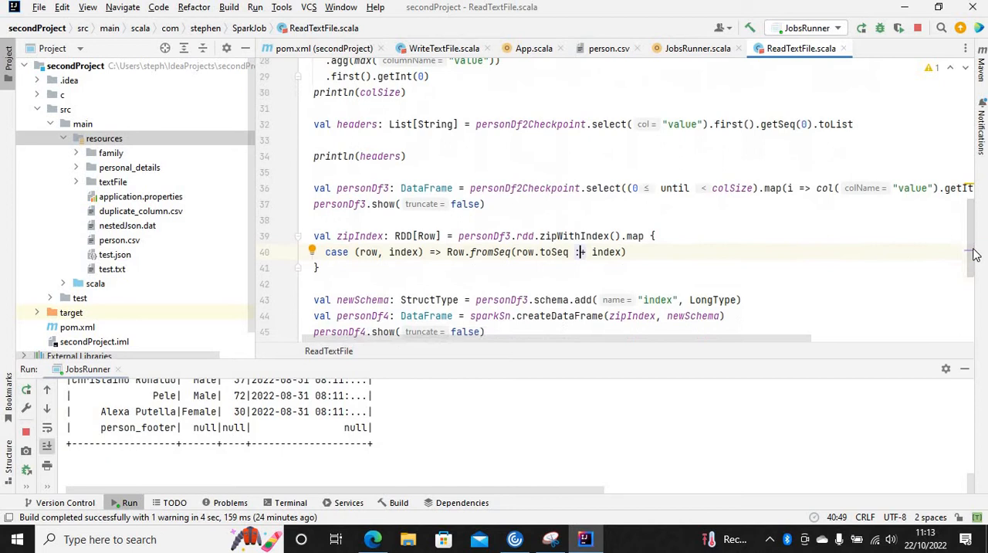
scroll("up", 3)
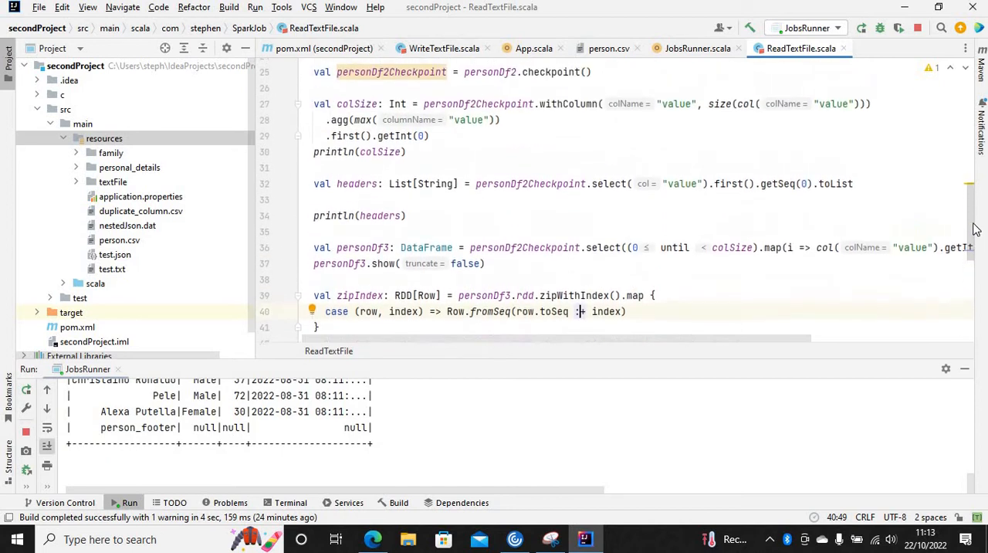
scroll("up", 3)
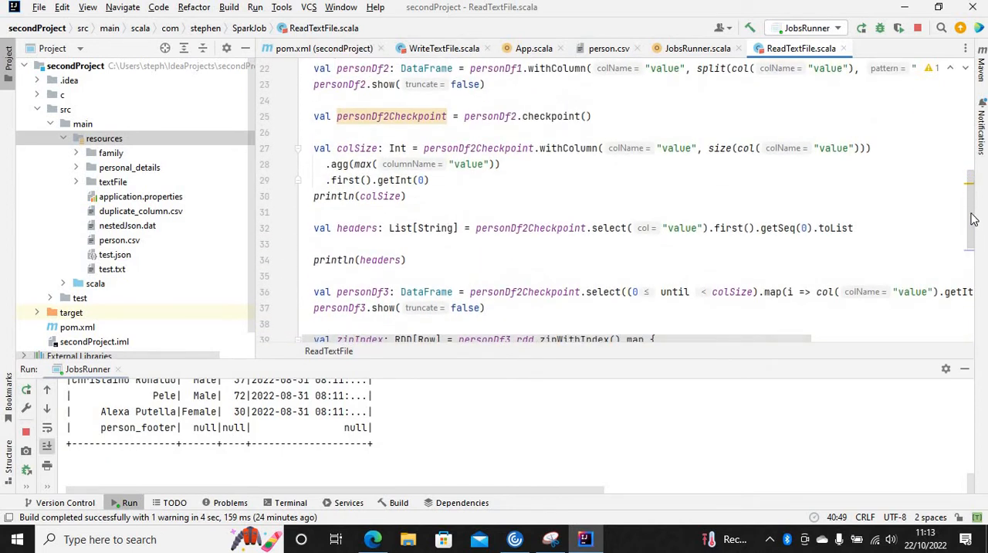
scroll("down", 3)
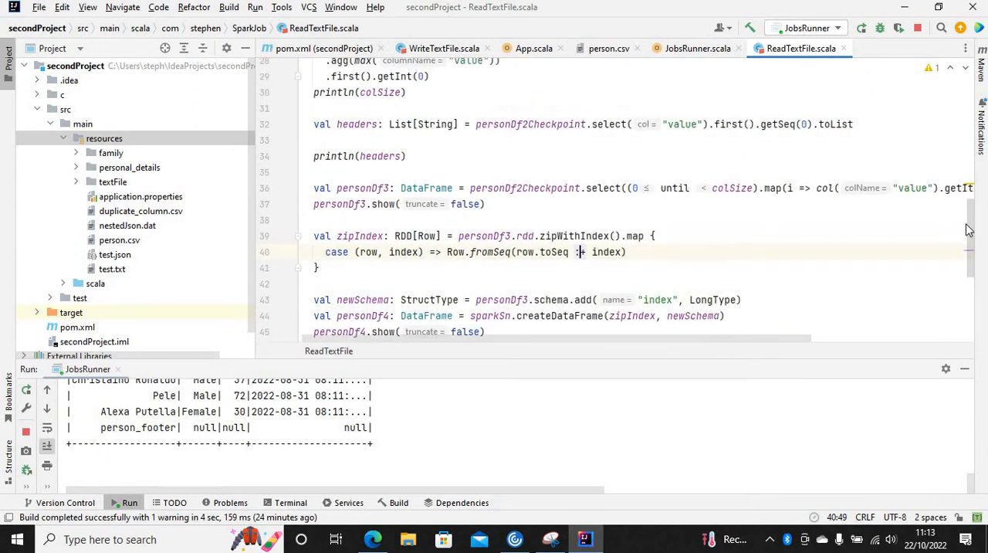
scroll("up", 3)
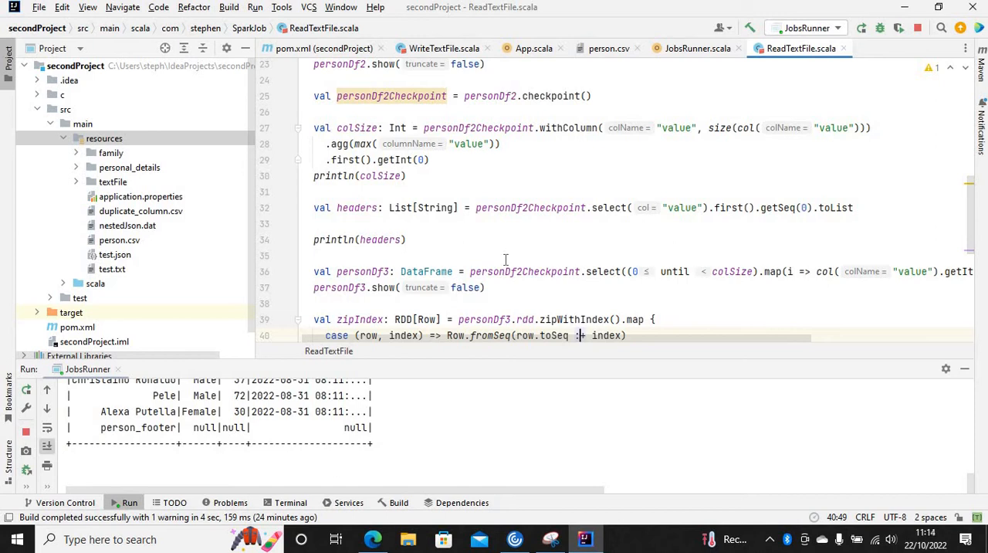
mouse_move(506, 282)
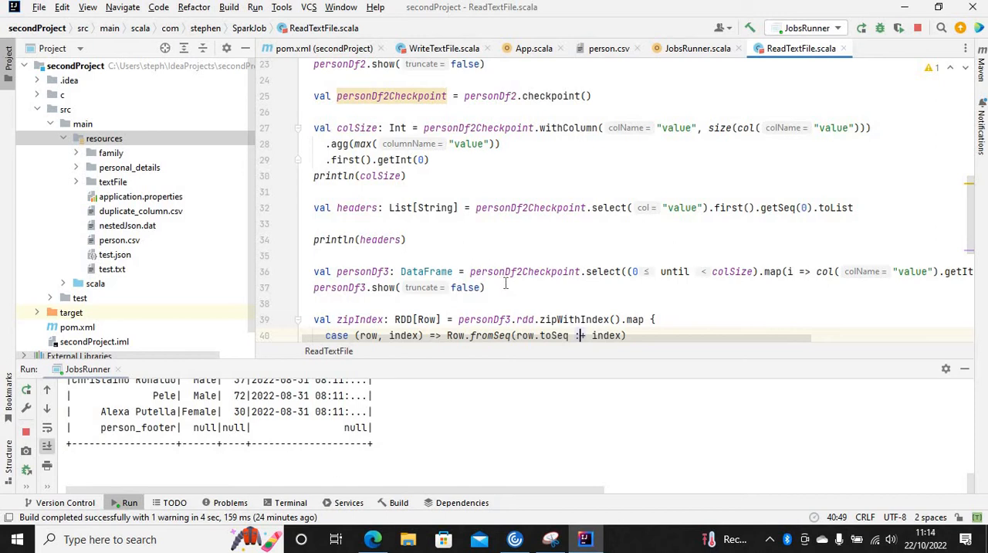
mouse_move(523, 279)
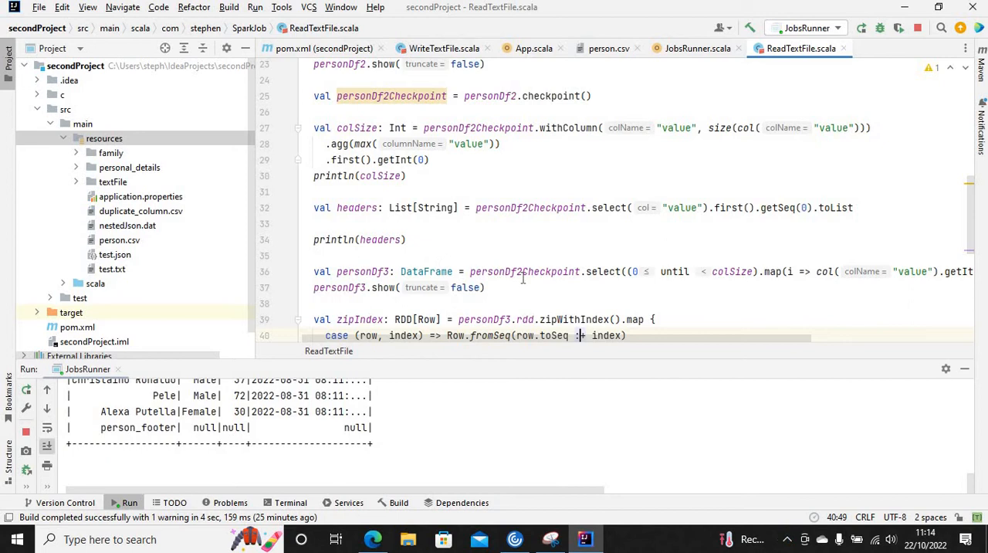
mouse_move(515, 287)
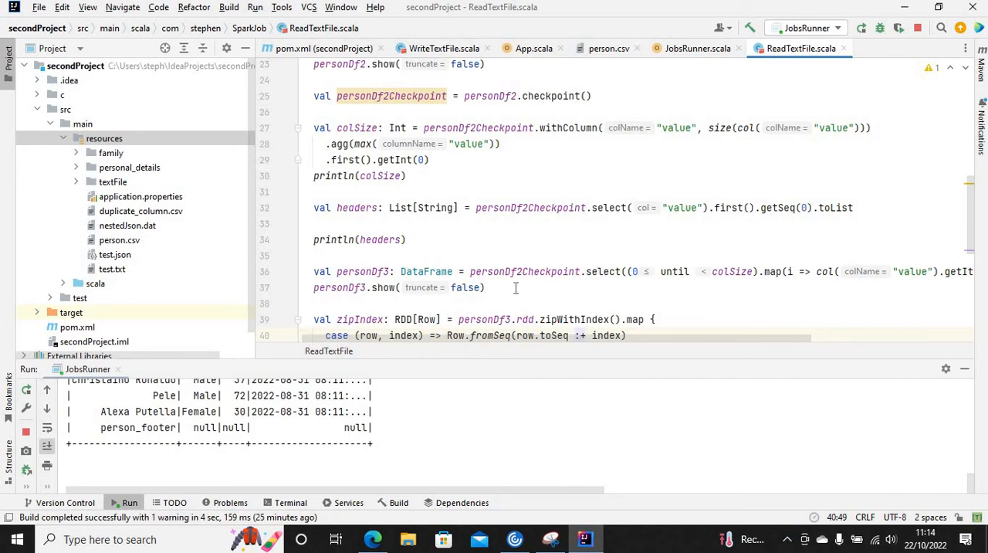
left_click(486, 288)
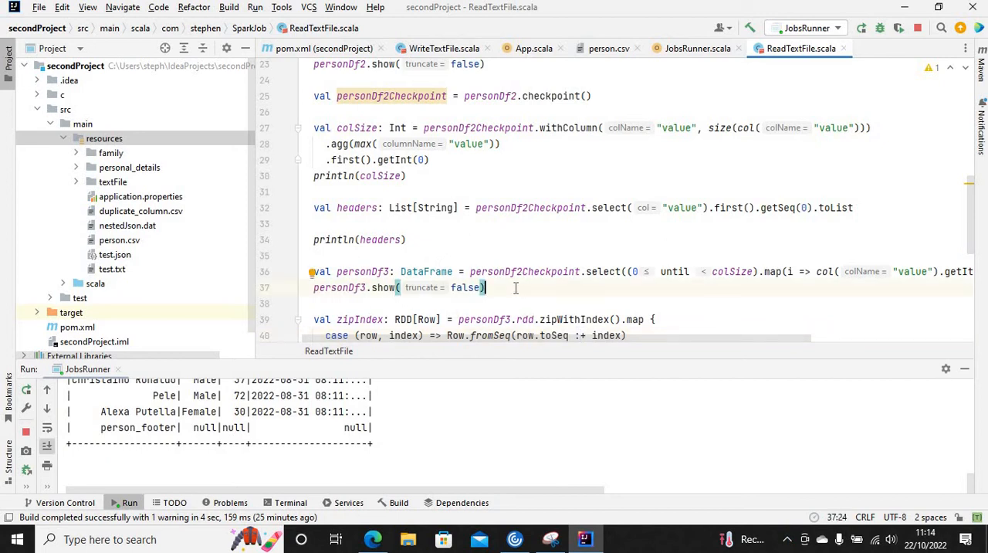
mouse_move(500, 288)
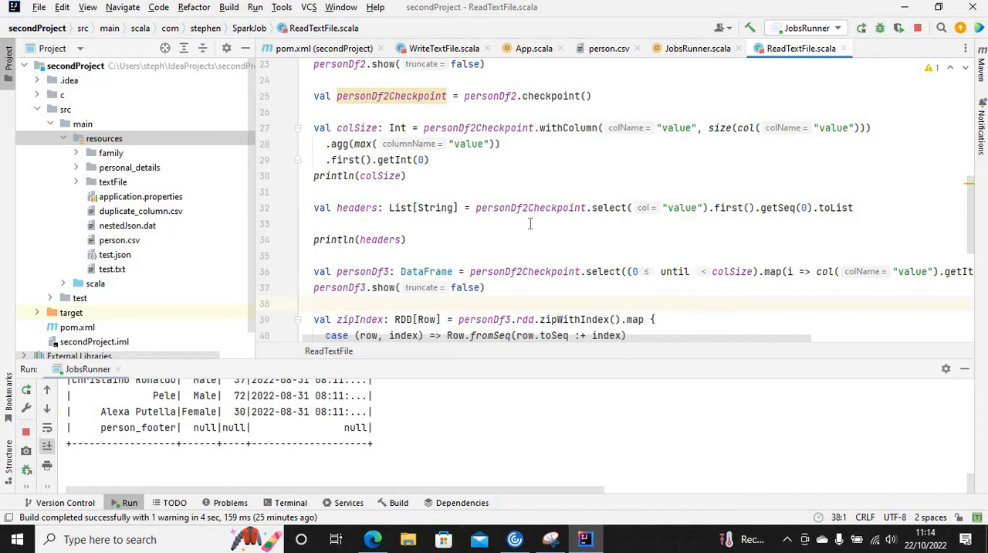
mouse_move(519, 266)
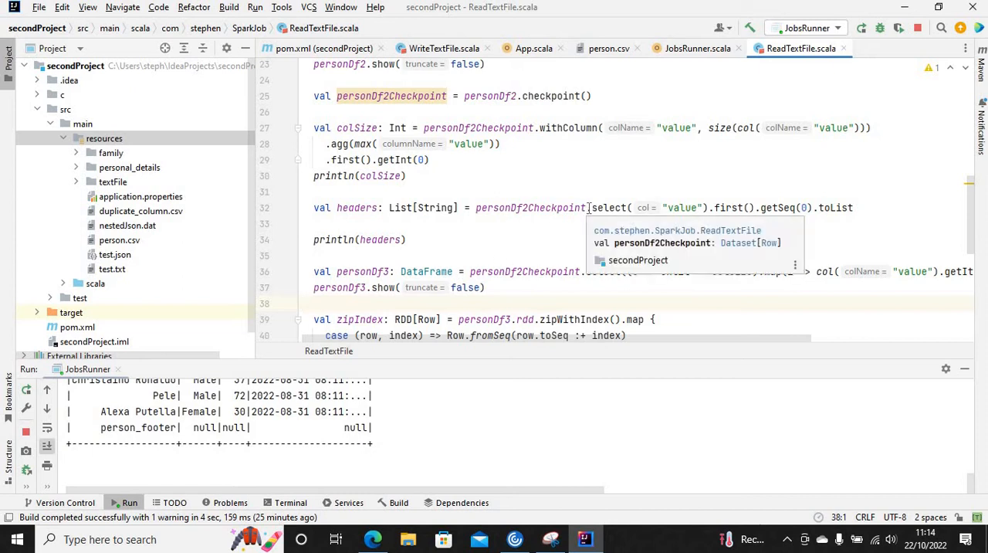
Stop the running Spark application and expand the resources checkpoint folder to list its part files
left_click(919, 28)
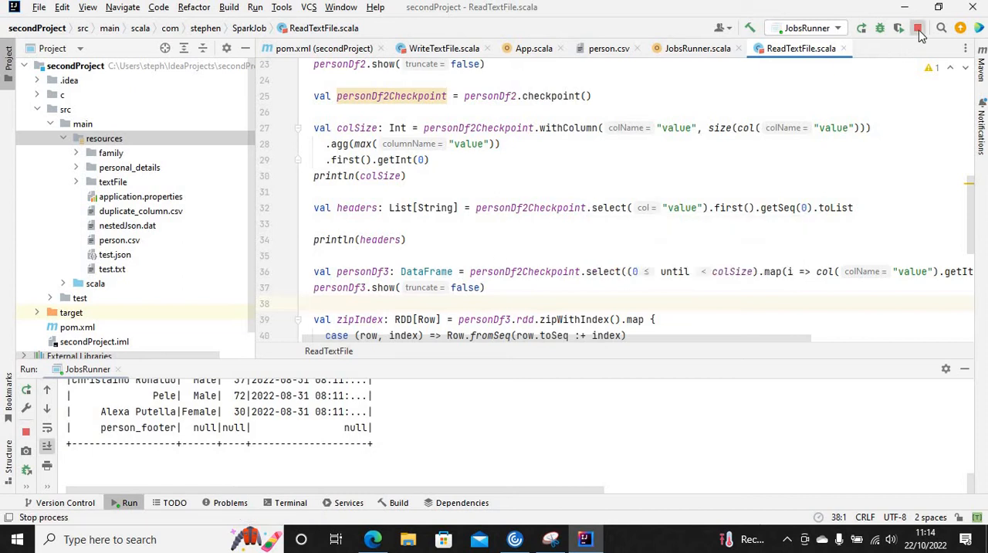
left_click(917, 29)
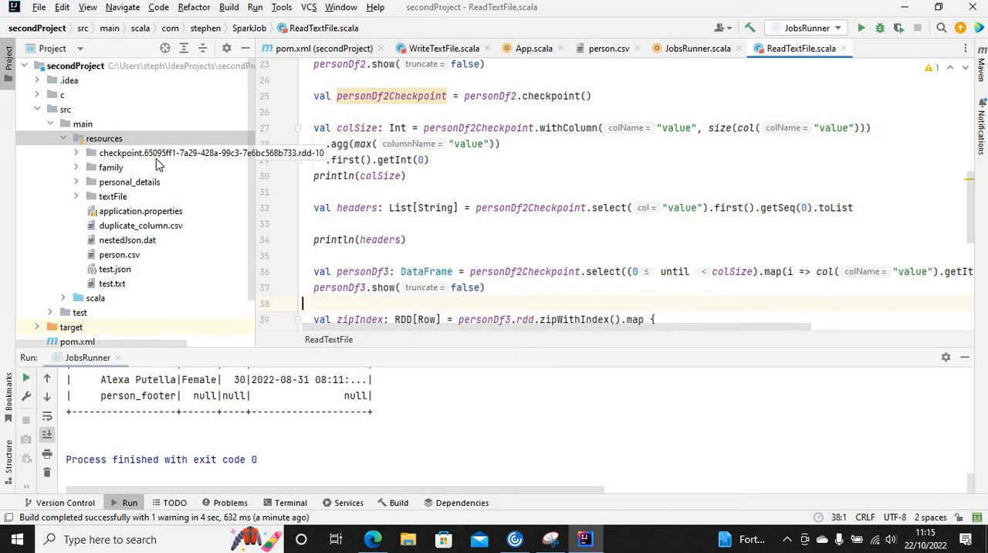
mouse_move(122, 158)
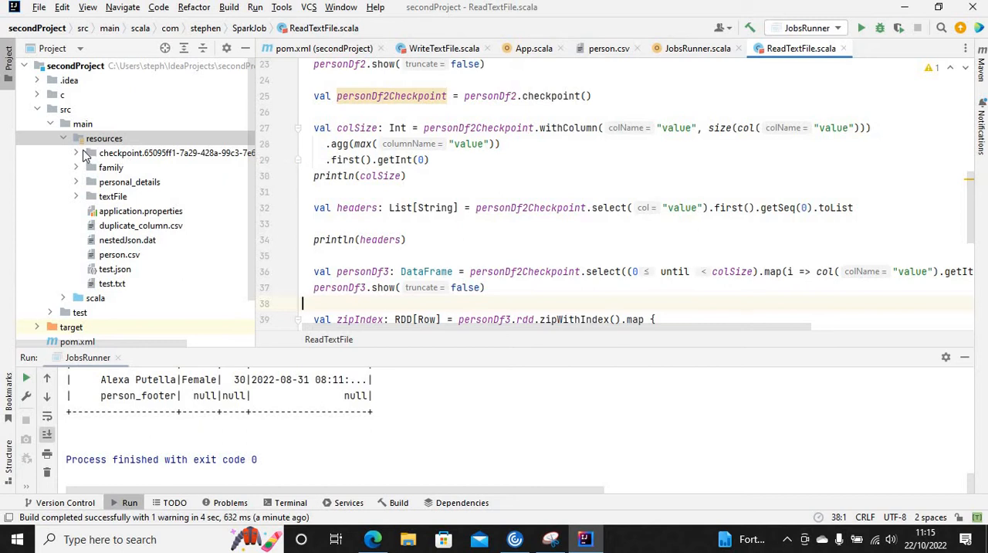
mouse_move(81, 154)
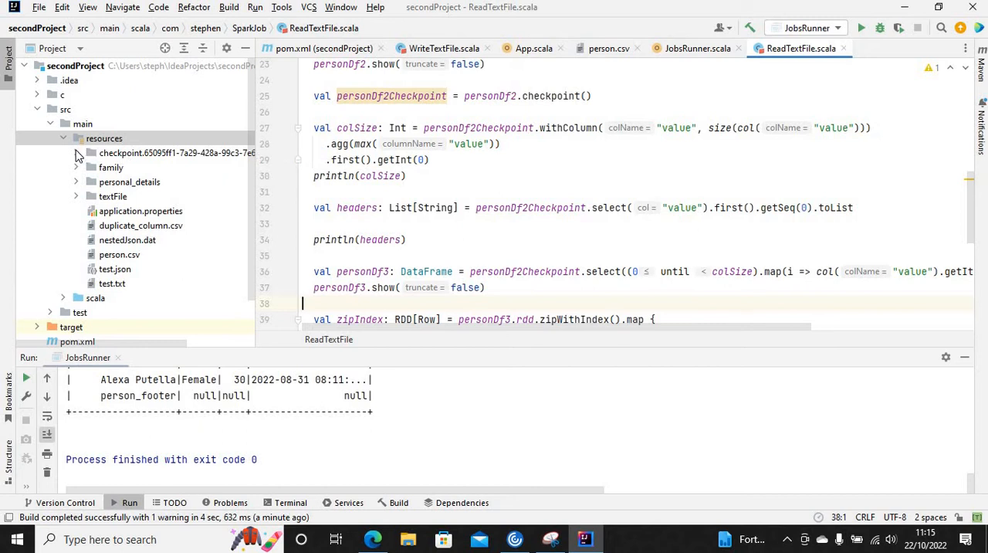
left_click(91, 153)
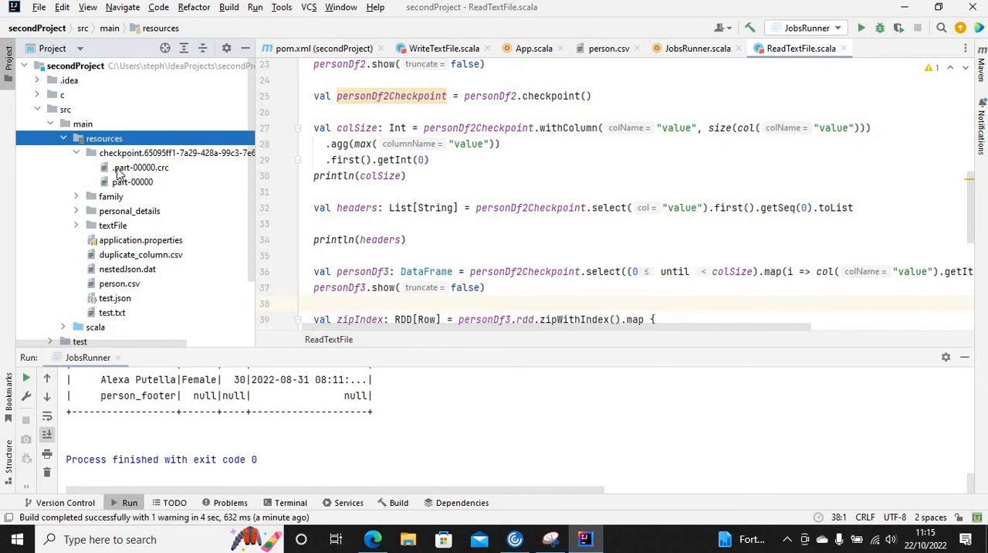
mouse_move(145, 174)
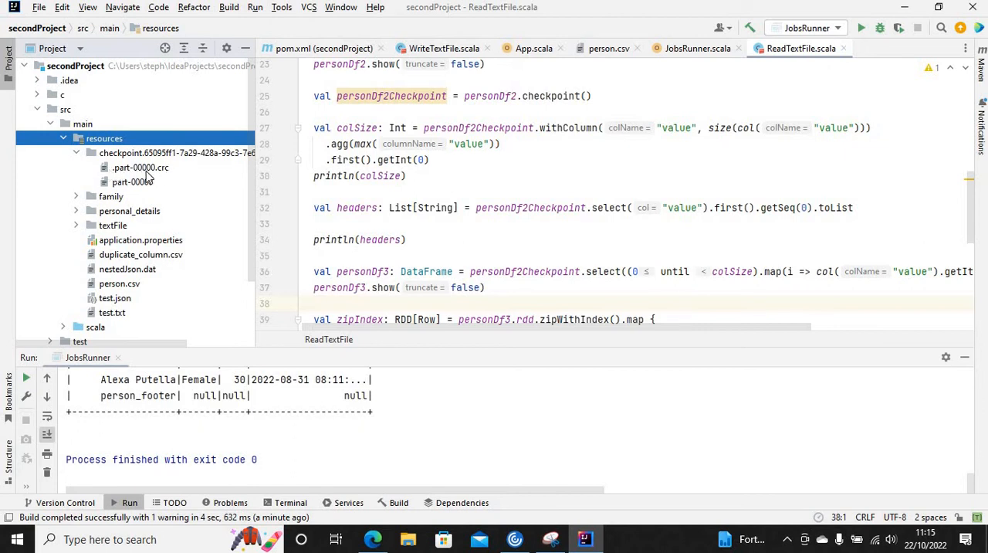
Open the binary part-00000 checkpoint file, then go back to ReadTextFile.scala
left_click(131, 181)
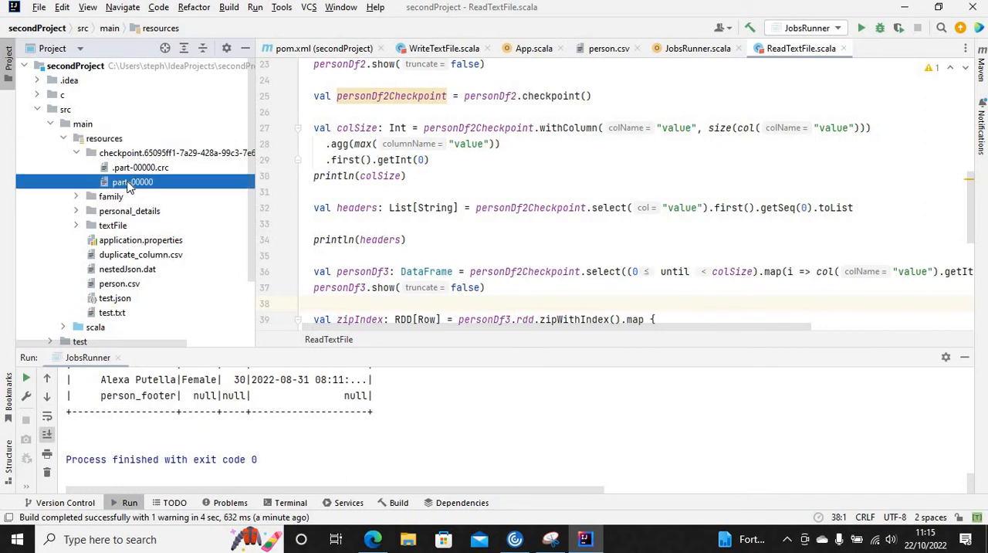
double_click(132, 181)
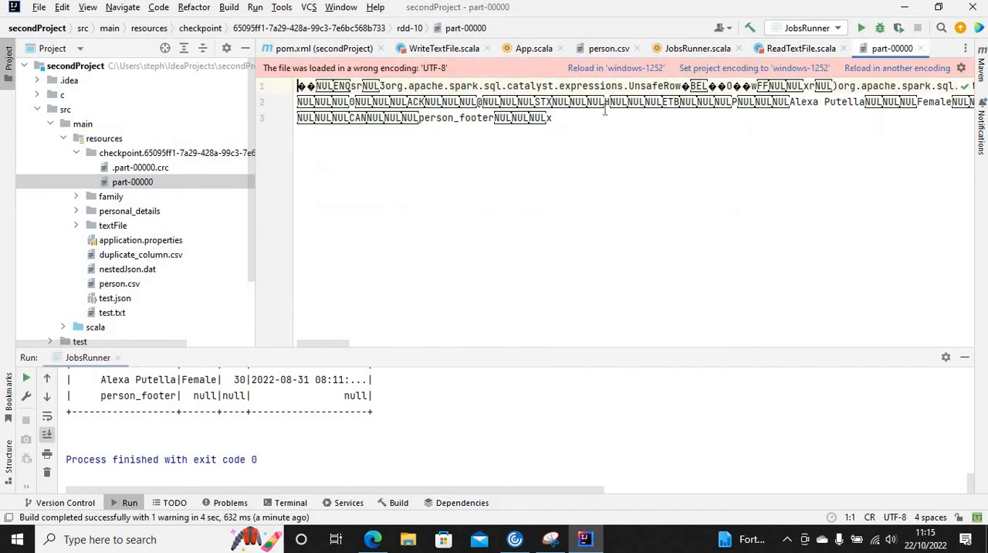
mouse_move(694, 96)
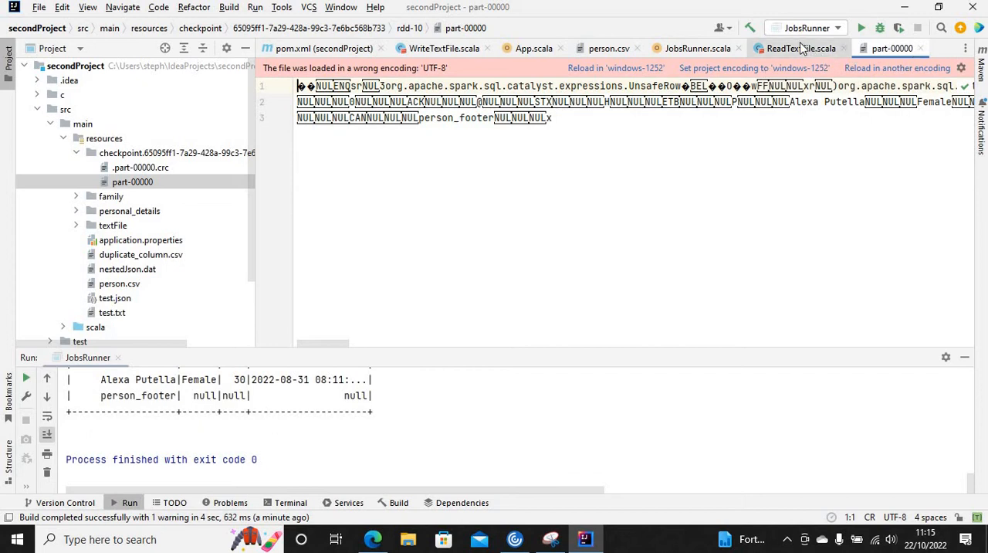
left_click(800, 48)
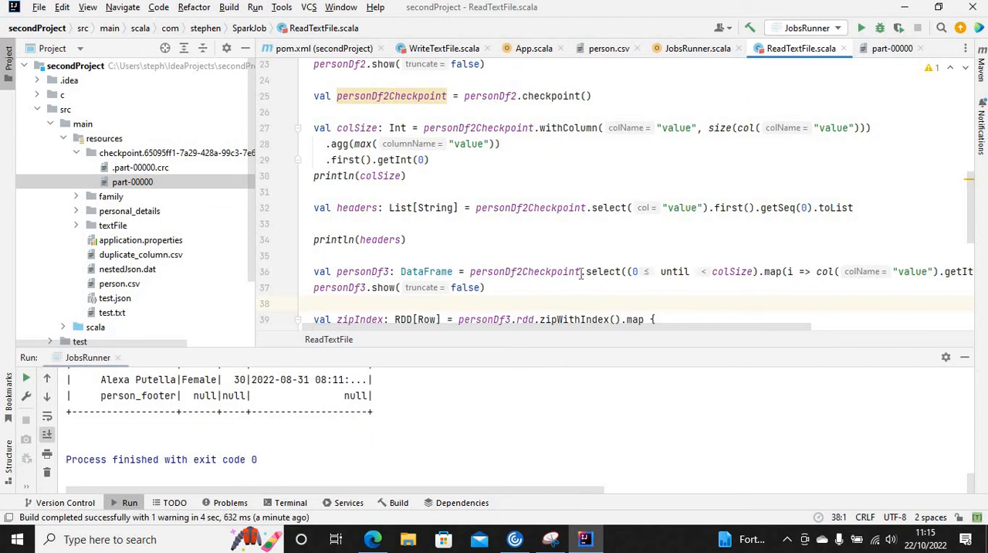
double_click(550, 271)
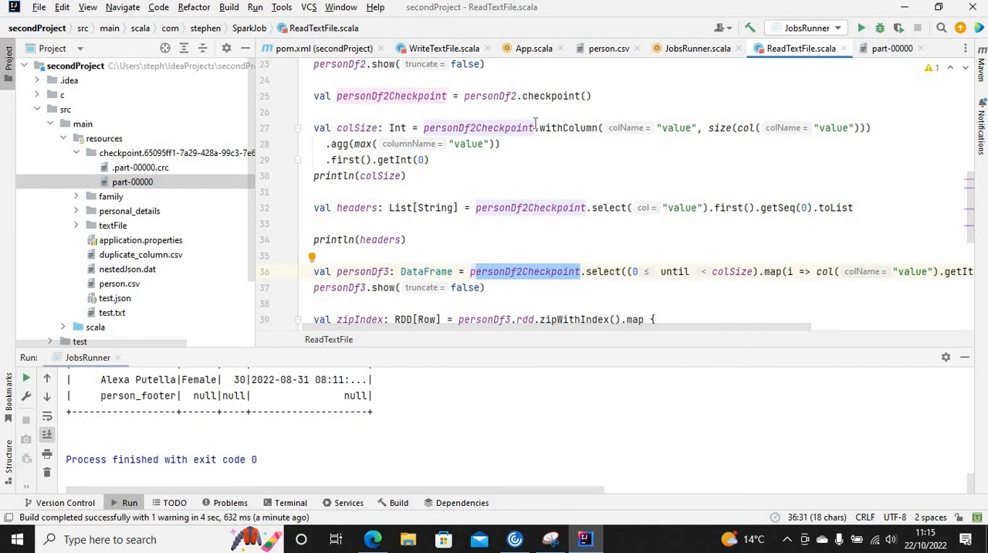
left_click(494, 127)
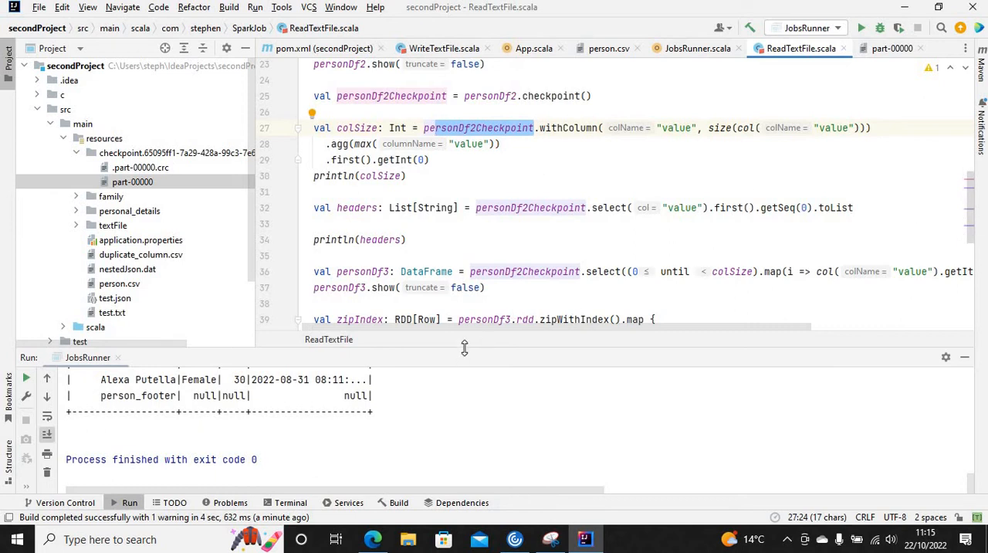
mouse_move(871, 422)
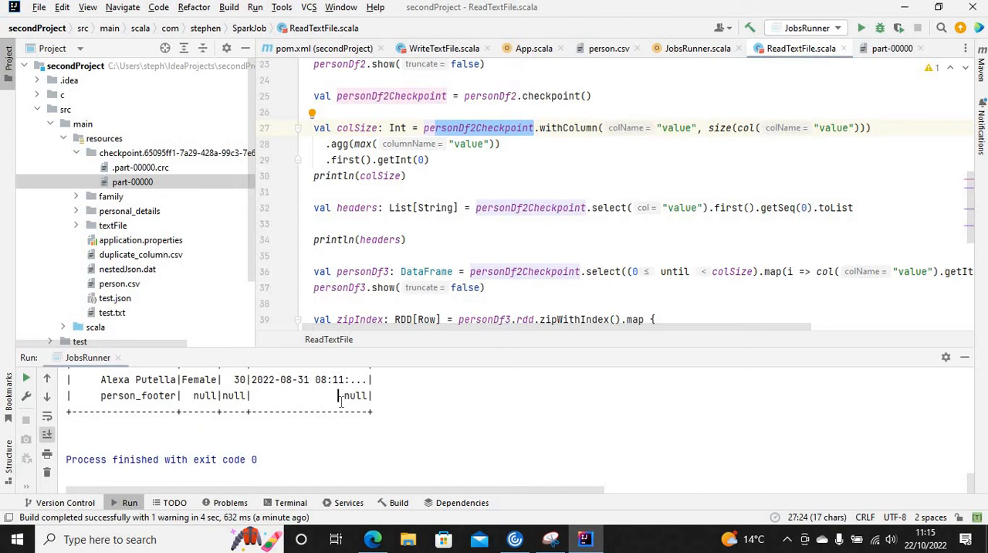
scroll("up", 3)
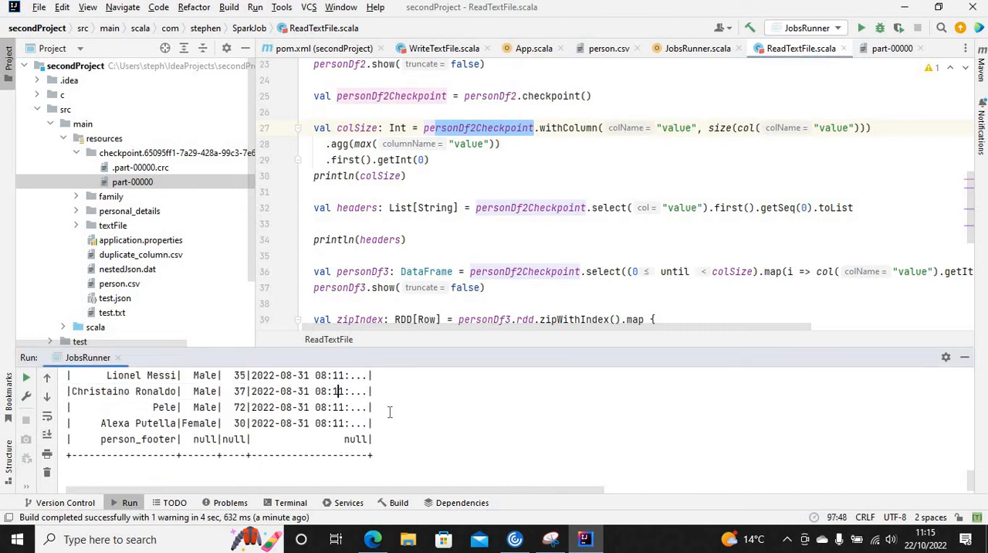
scroll("up", 3)
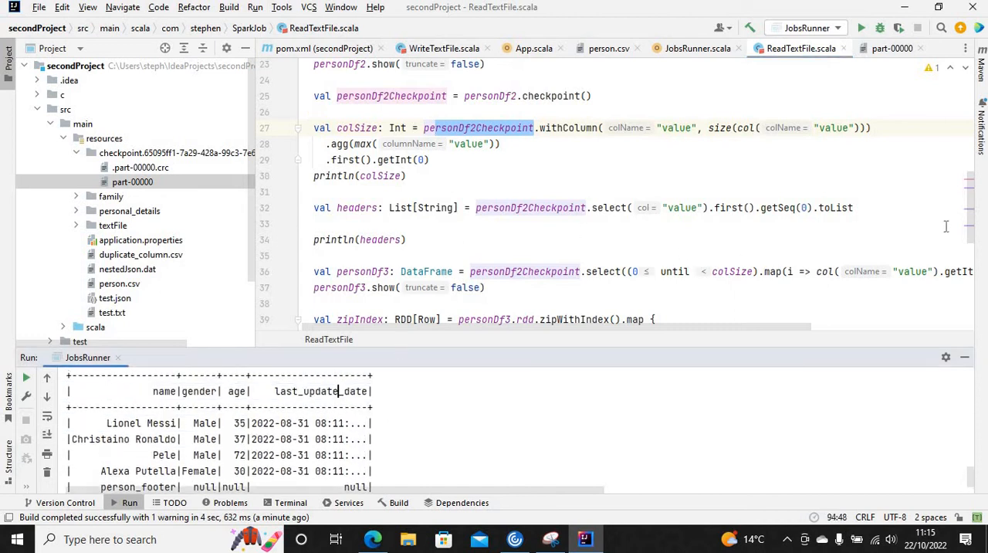
scroll("down", 3)
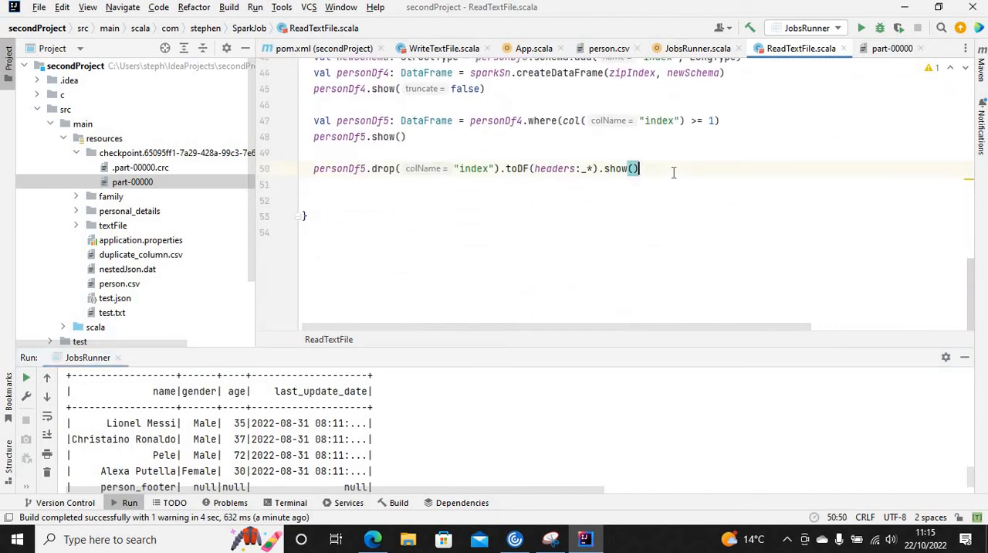
Append System.in.read() and sparkSn.stop() to the job, rerun JobsRunner, and open a browser tab
key("enter")
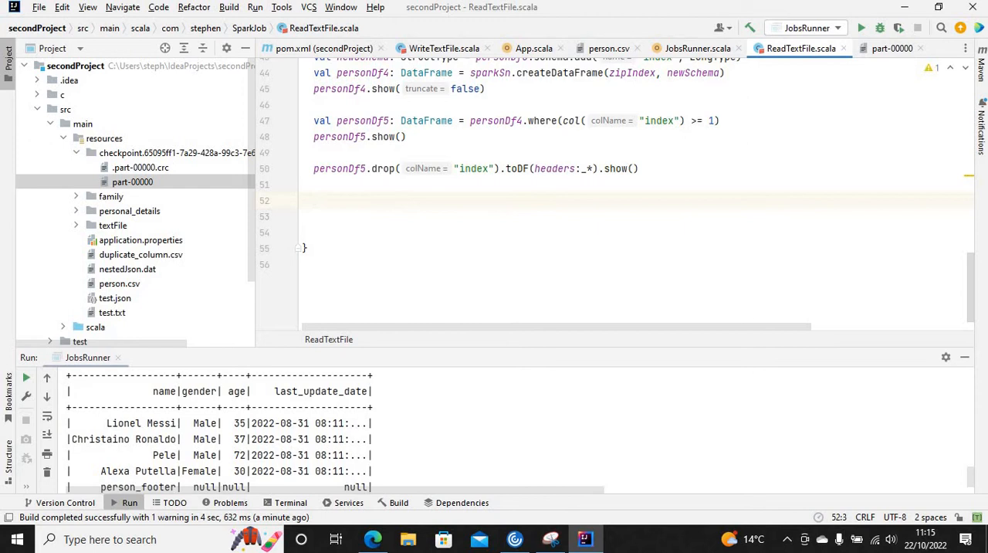
type("Sy")
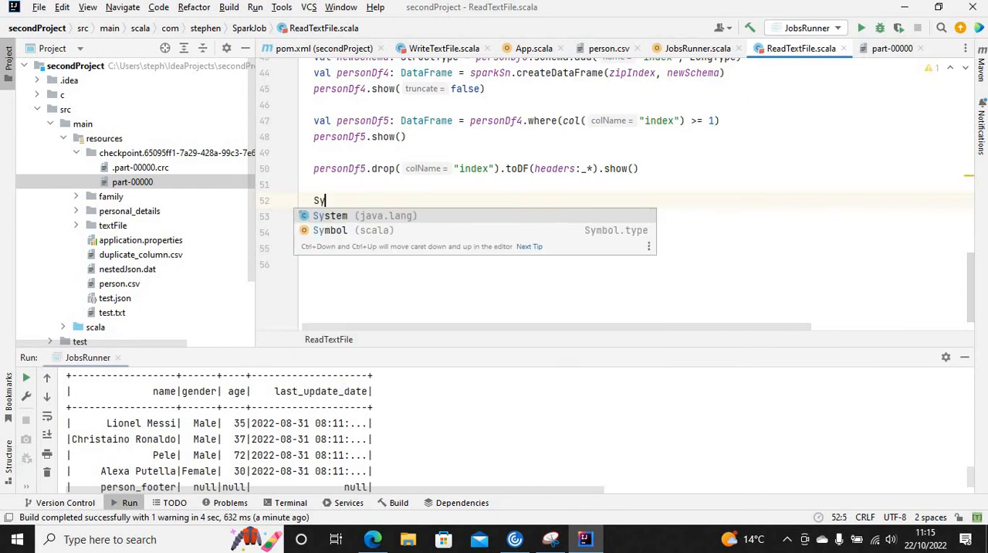
left_click(329, 215)
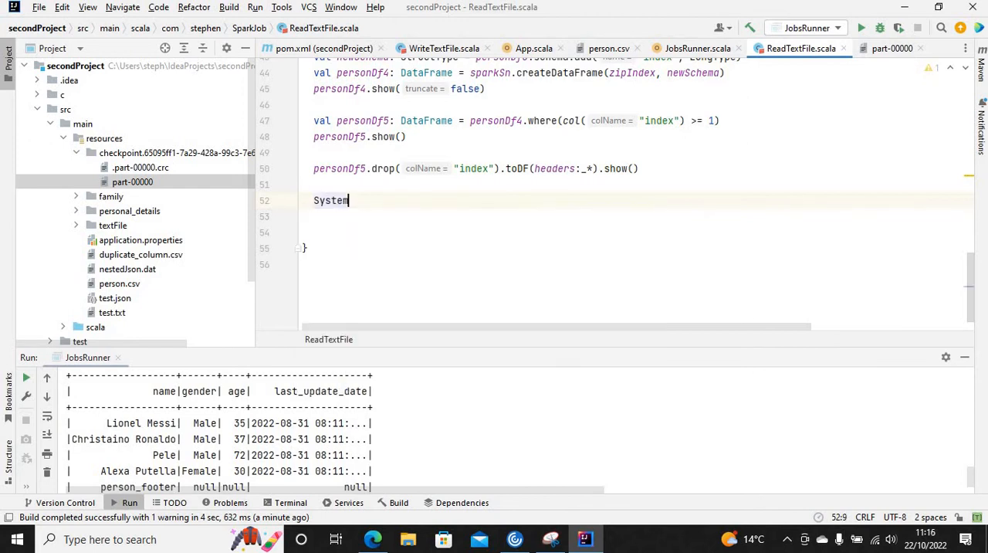
type(".in")
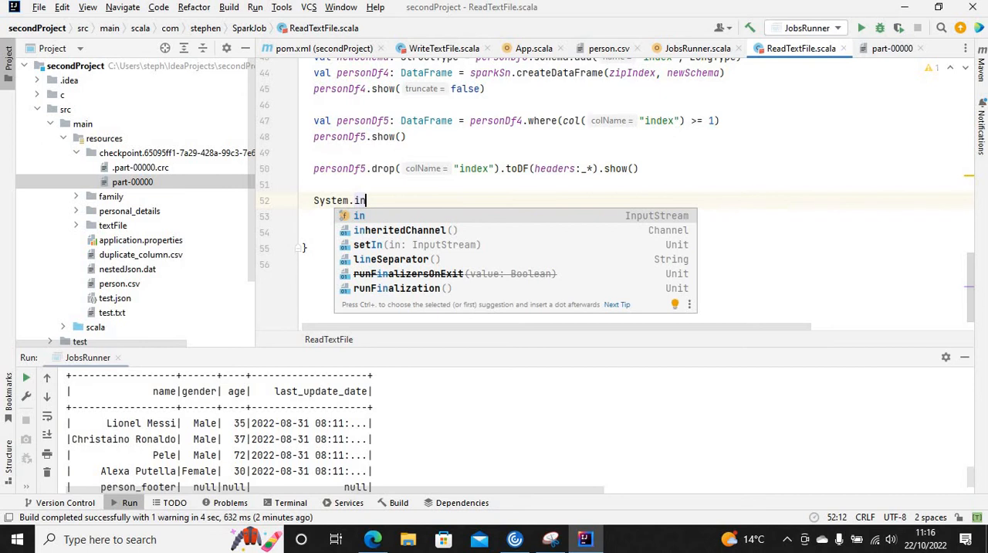
type(".read()")
left_click(641, 216)
type("sparkSn")
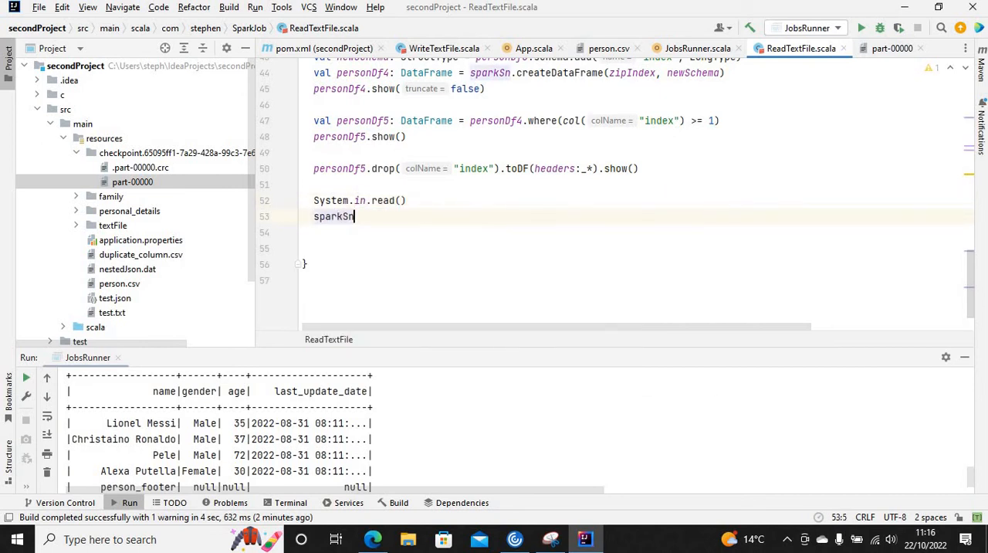
type(".stop()")
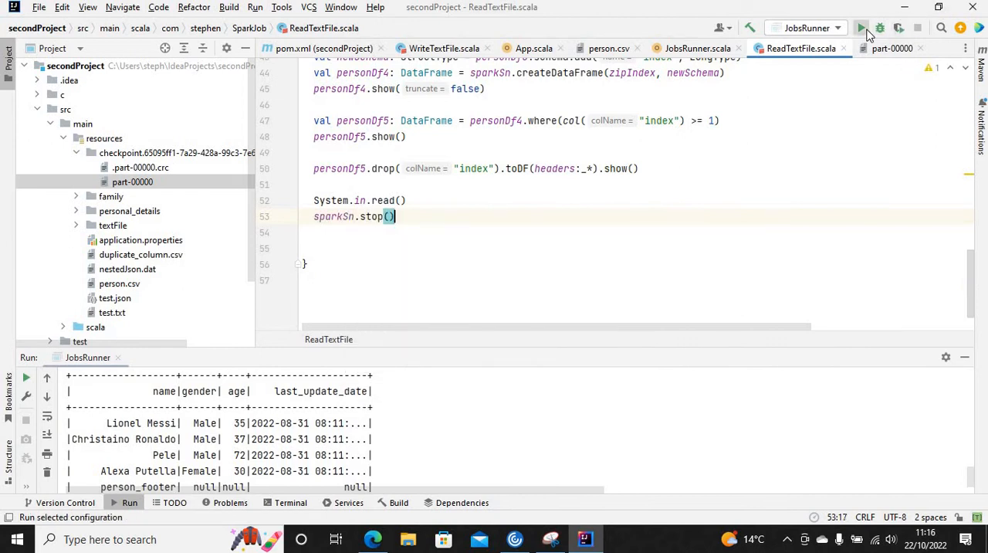
left_click(862, 28)
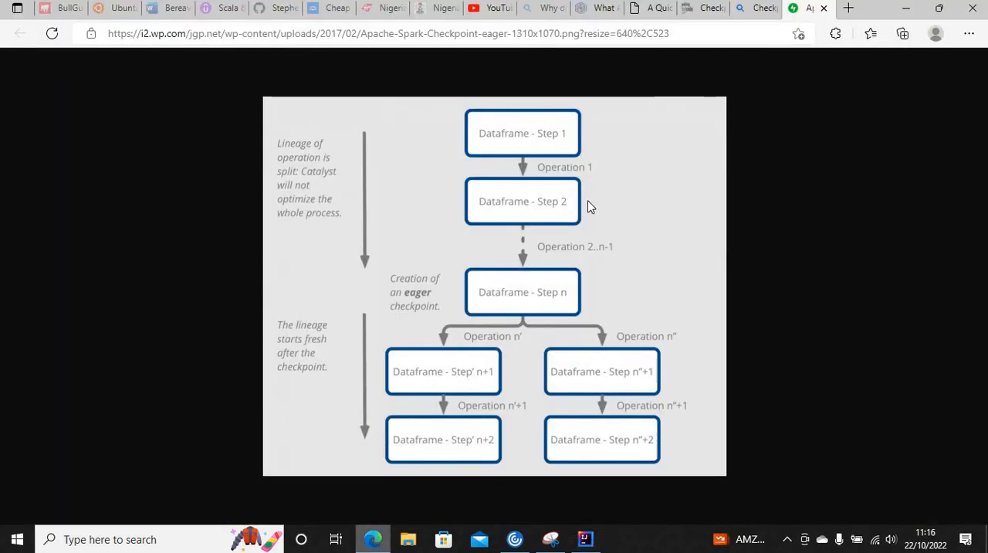
mouse_move(848, 14)
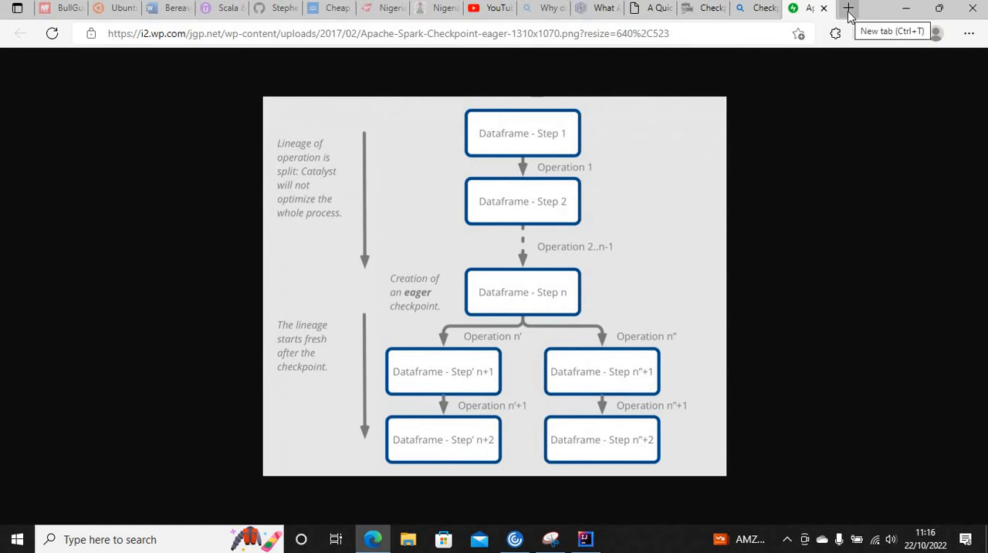
left_click(847, 8)
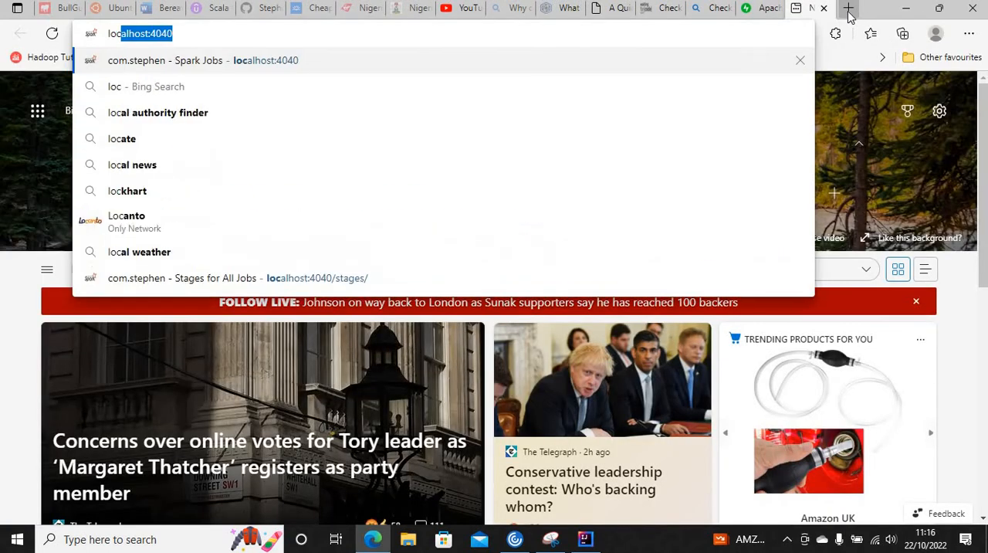
Load localhost:4040, view the Stages list of 11 completed stages, then return to the editor
left_click(203, 60)
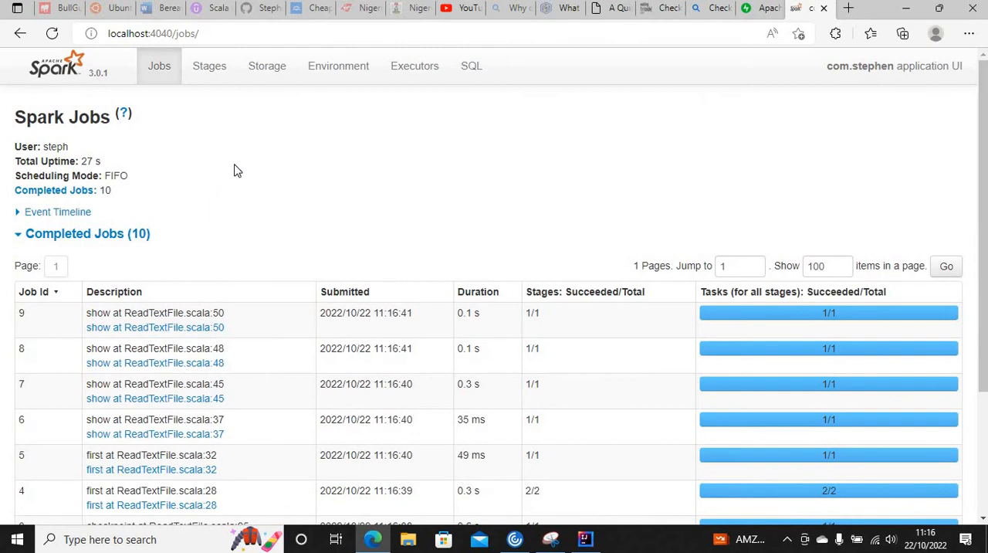
mouse_move(209, 66)
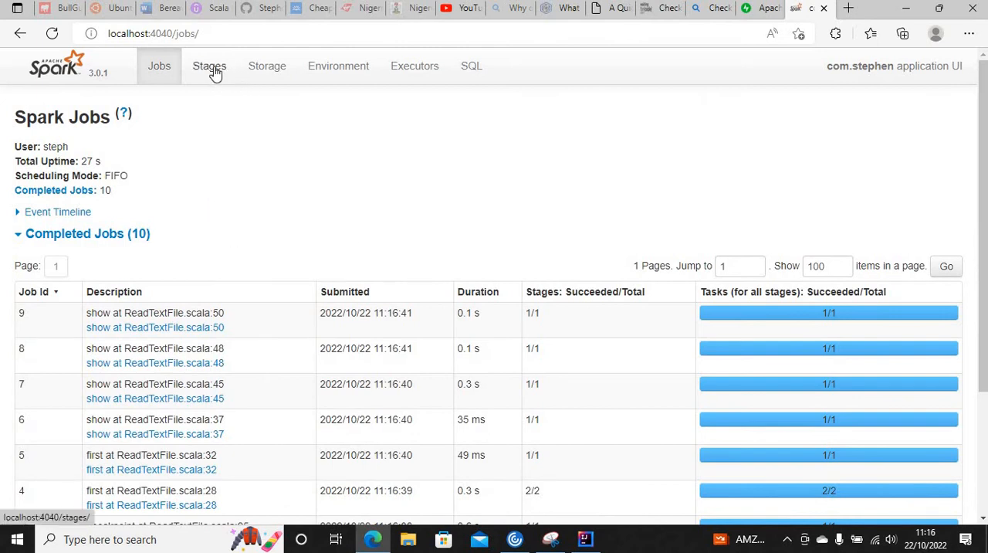
left_click(209, 65)
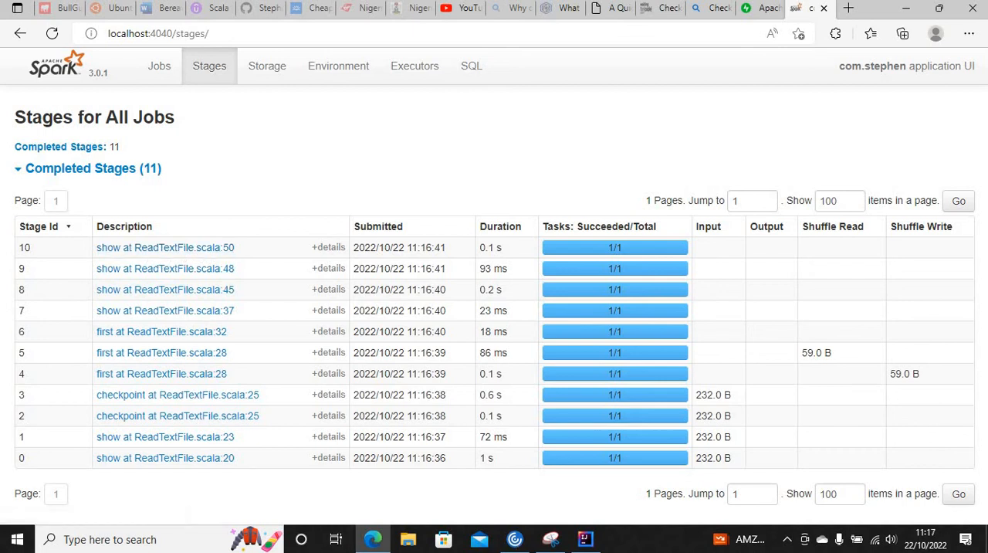
left_click(585, 539)
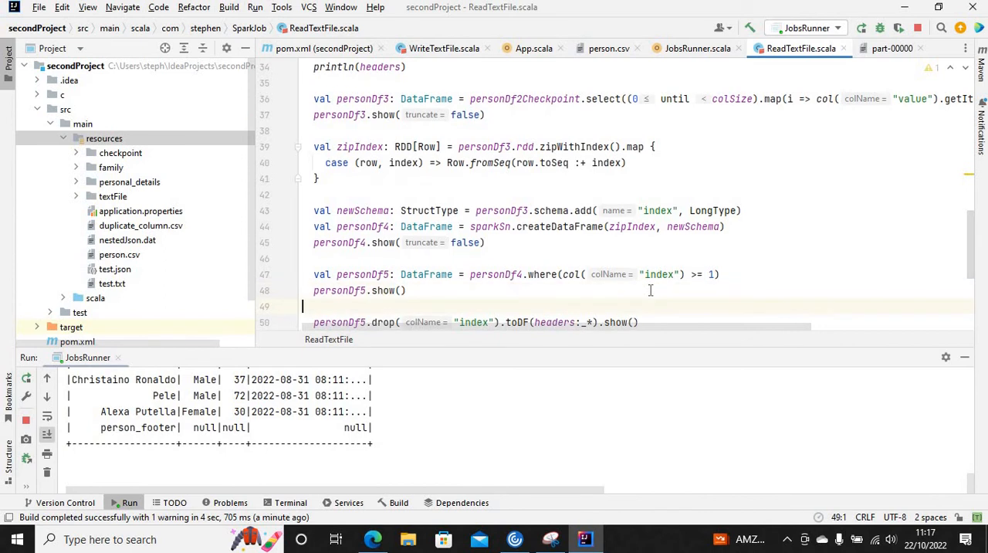
Find the show call on ReadTextFile.scala line 50, then return to the Spark stages list
scroll("down", 3)
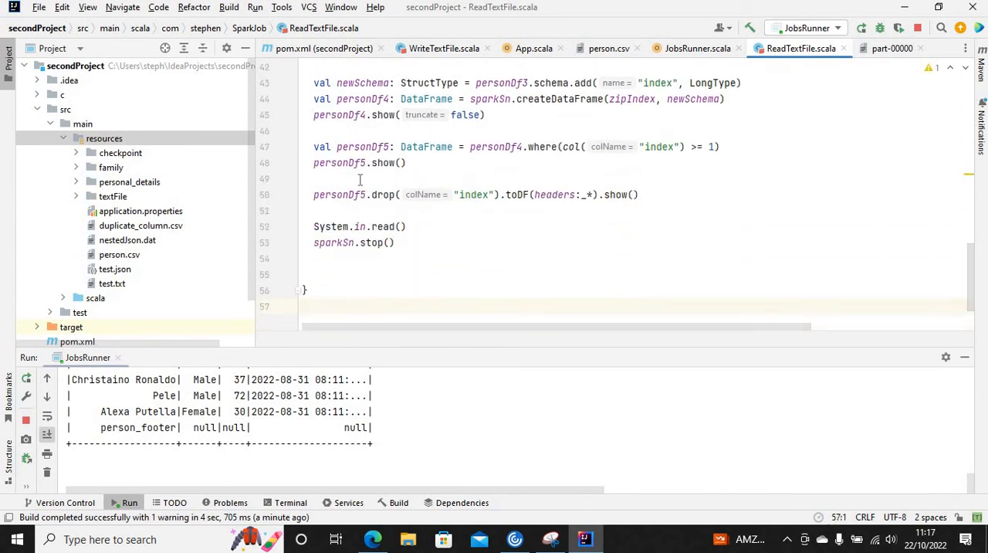
left_click(636, 195)
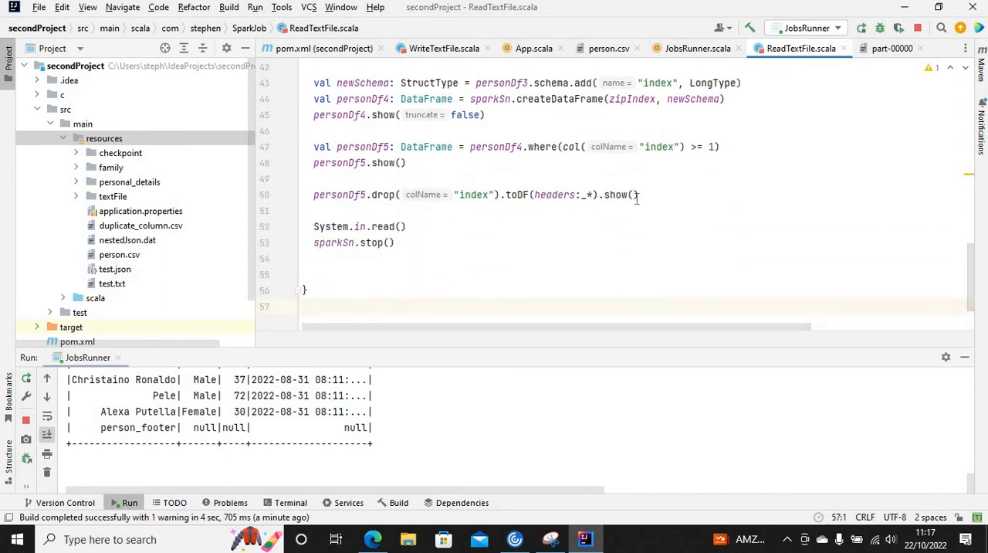
left_click(634, 194)
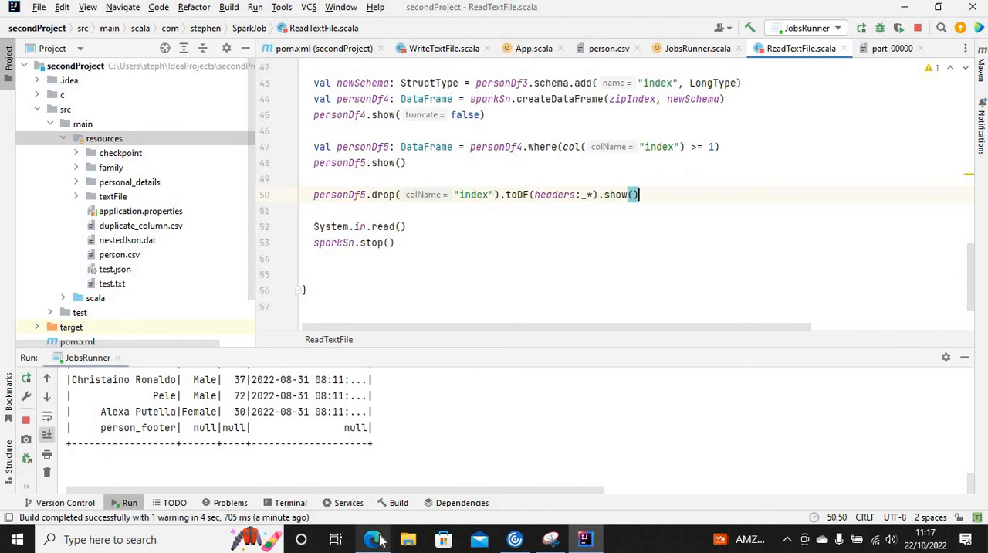
left_click(373, 539)
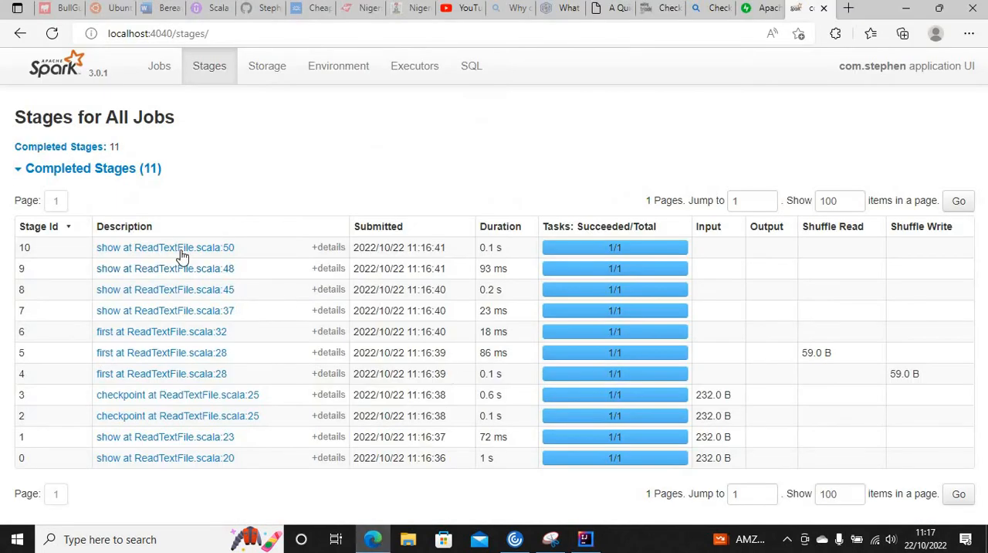
left_click(164, 247)
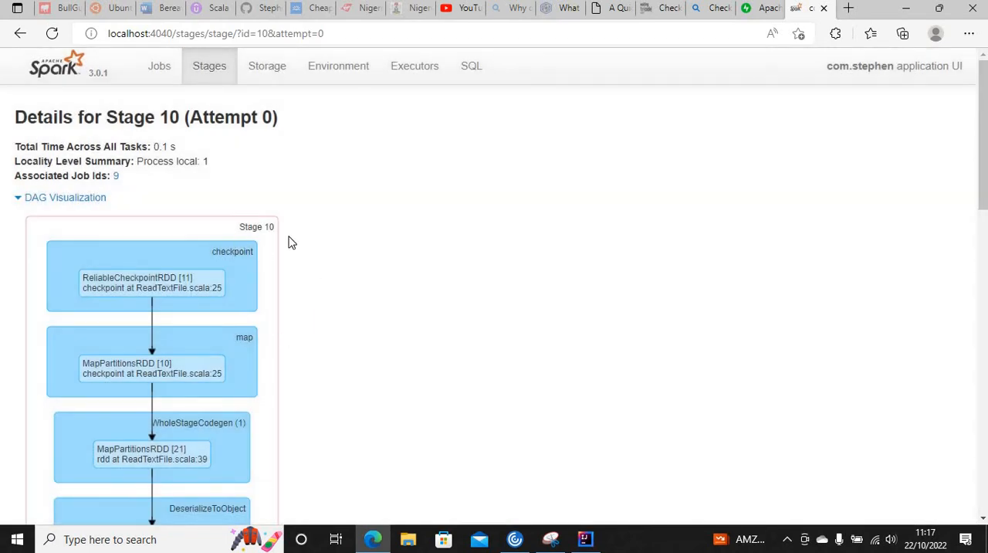
mouse_move(220, 275)
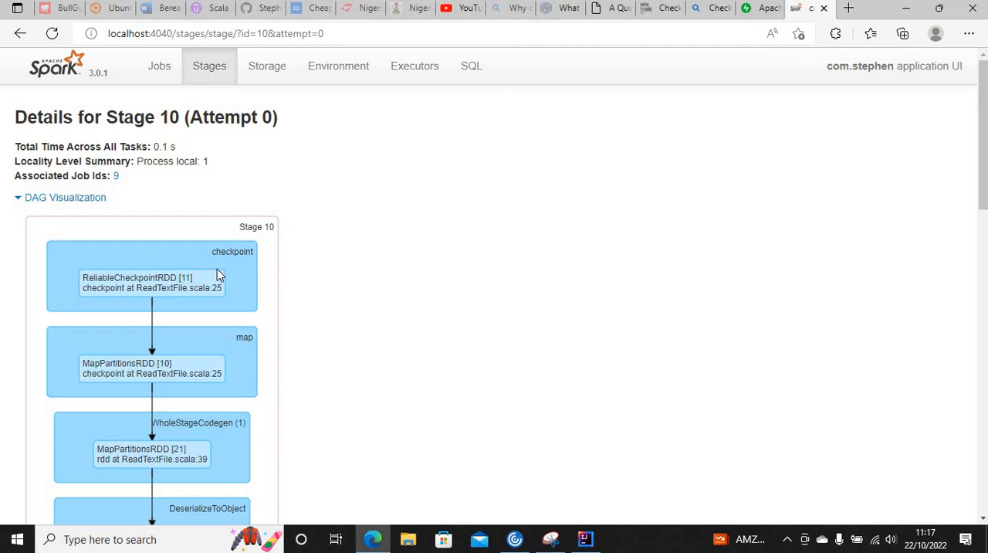
mouse_move(264, 226)
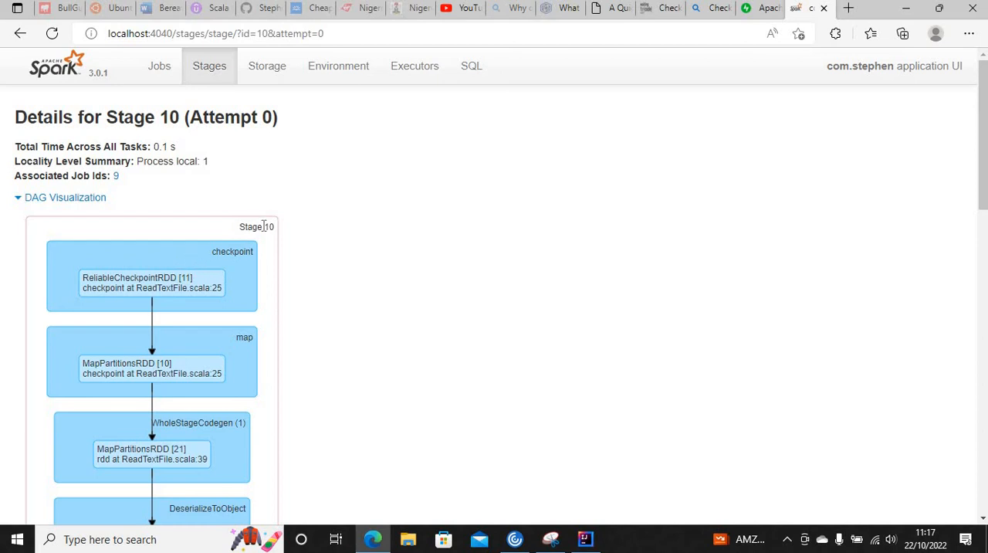
mouse_move(686, 229)
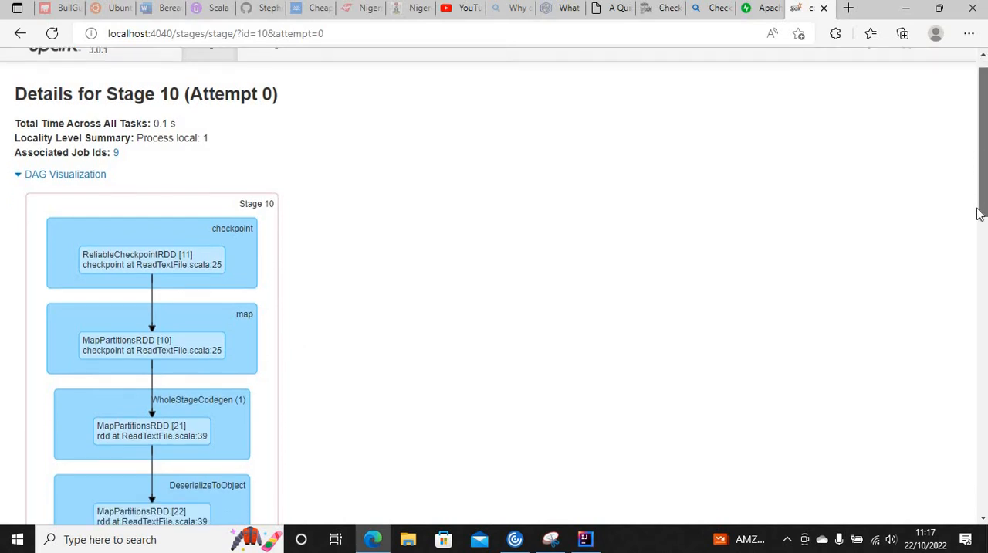
scroll("down", 3)
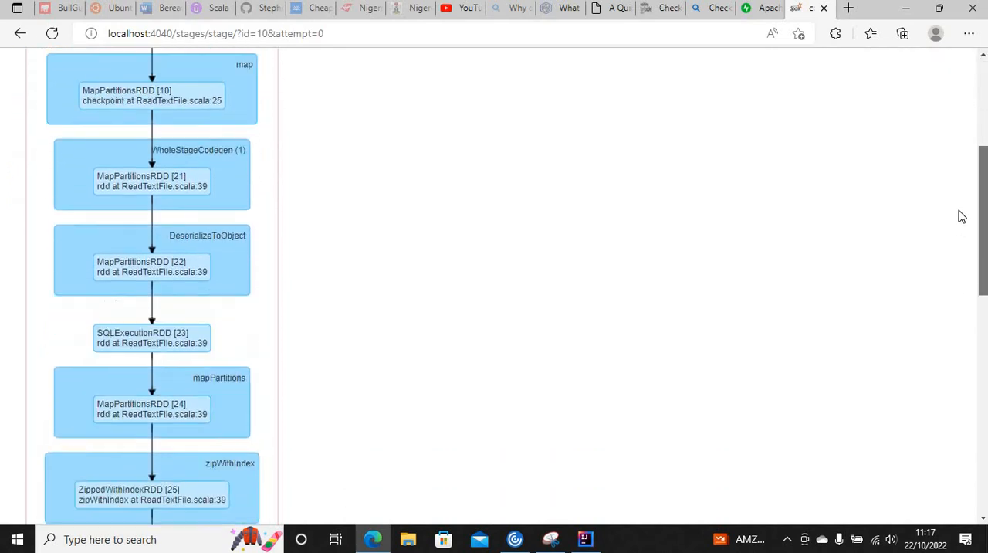
scroll("up", 3)
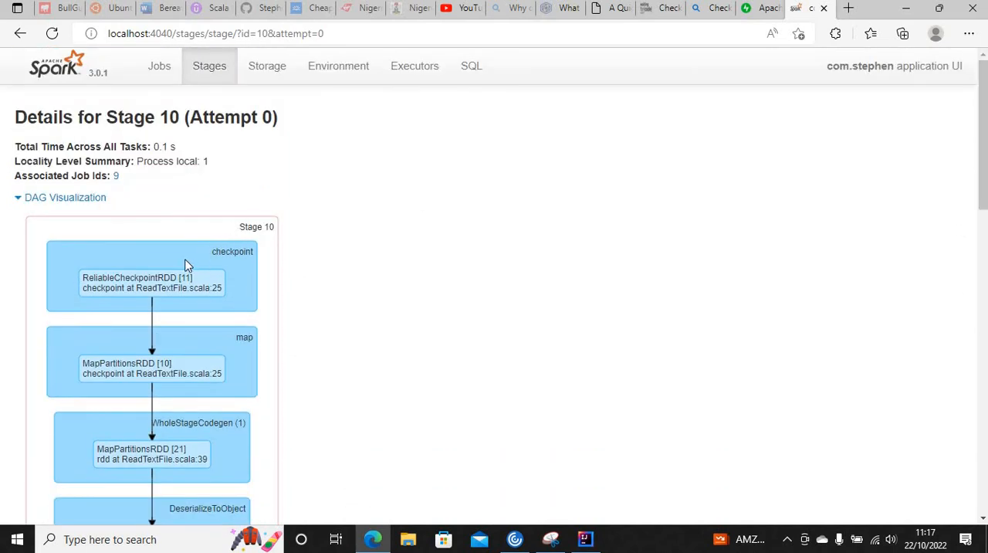
mouse_move(122, 286)
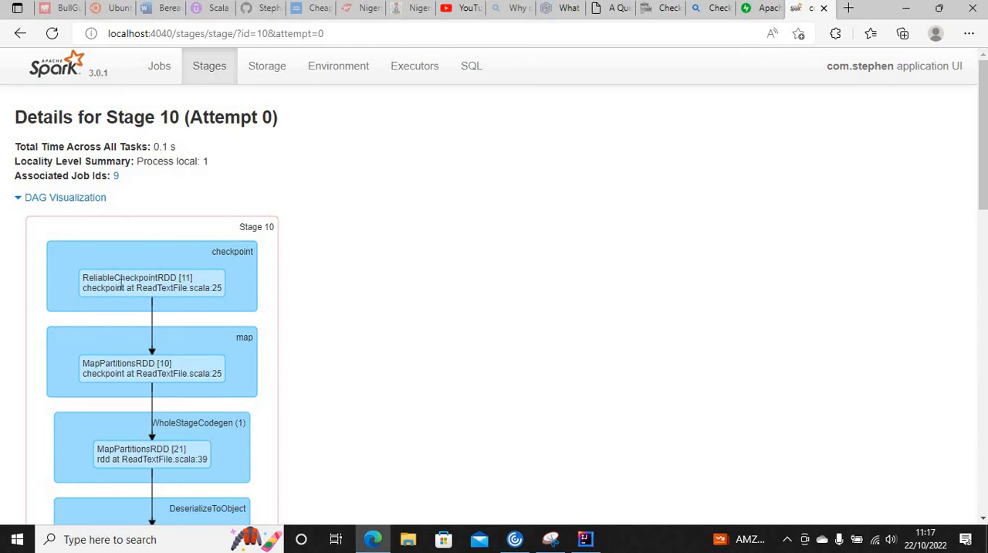
mouse_move(146, 277)
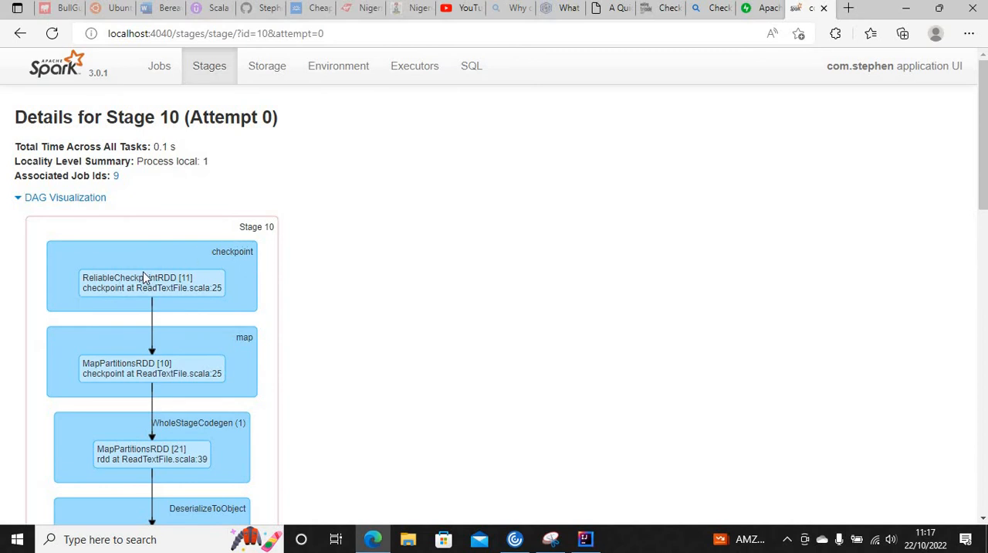
mouse_move(567, 476)
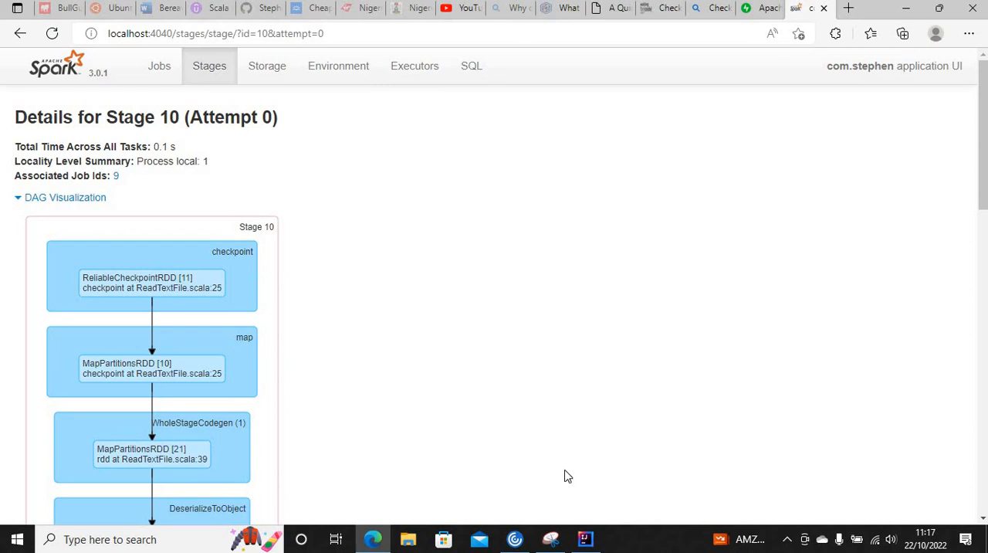
Scroll ReadTextFile.scala up to the setCheckpointDir and personDf2.checkpoint() lines
left_click(585, 539)
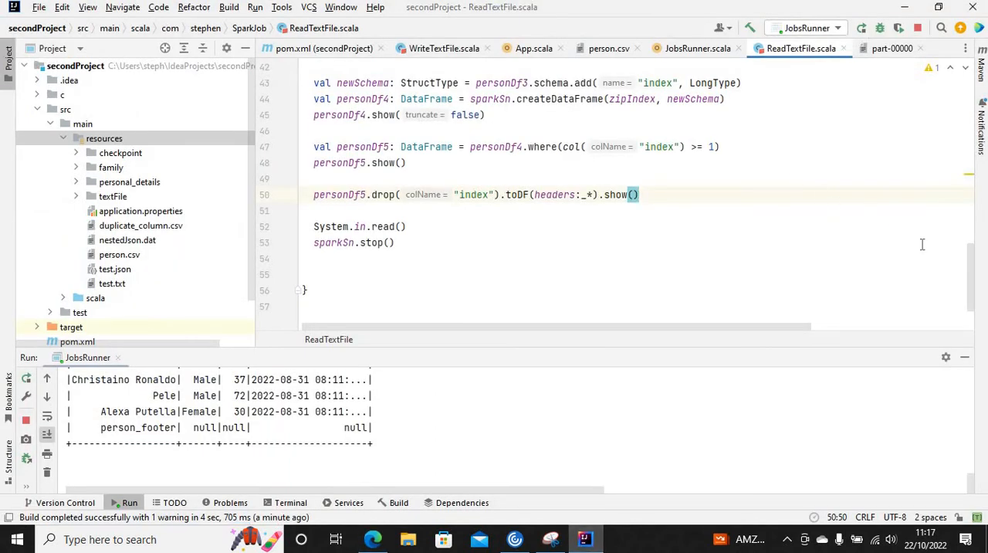
scroll("up", 3)
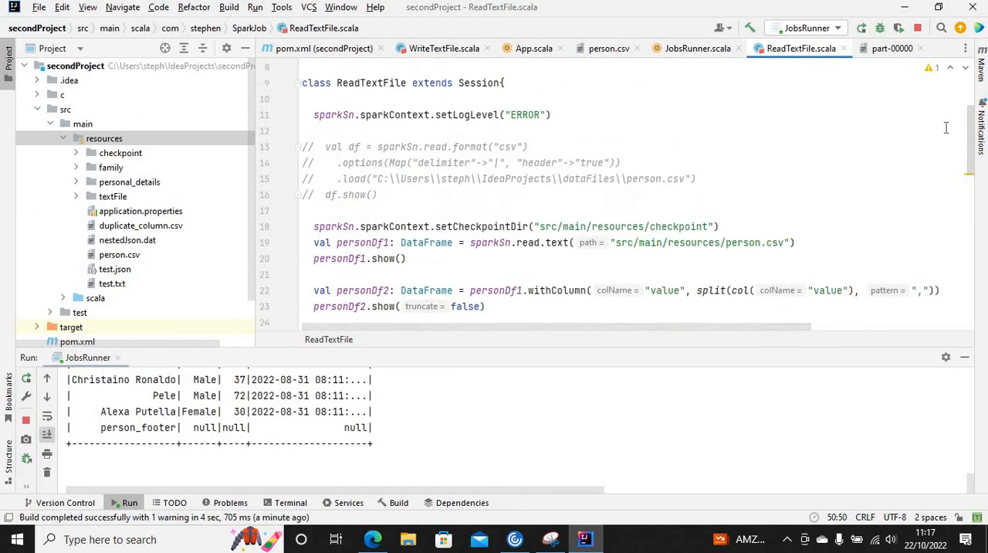
scroll("up", 3)
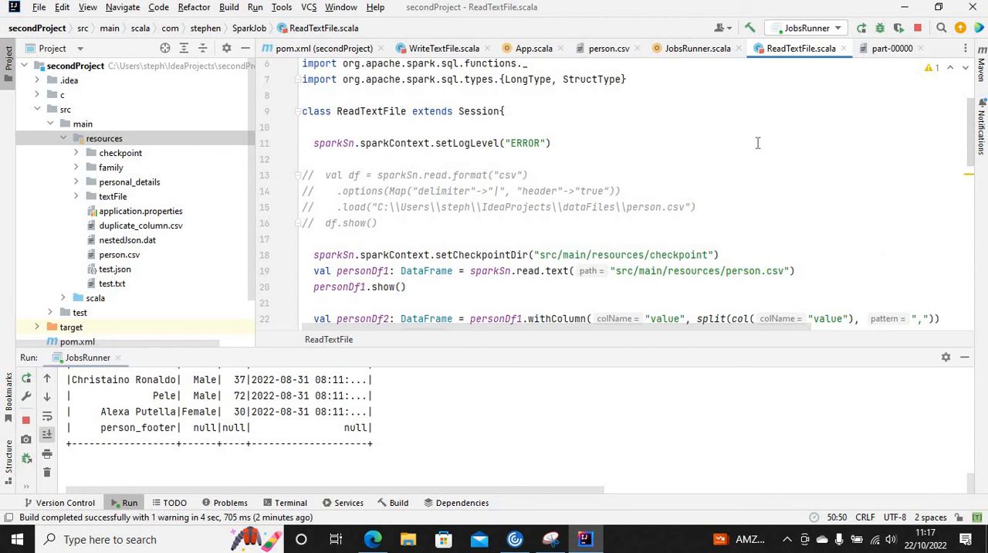
left_click(417, 288)
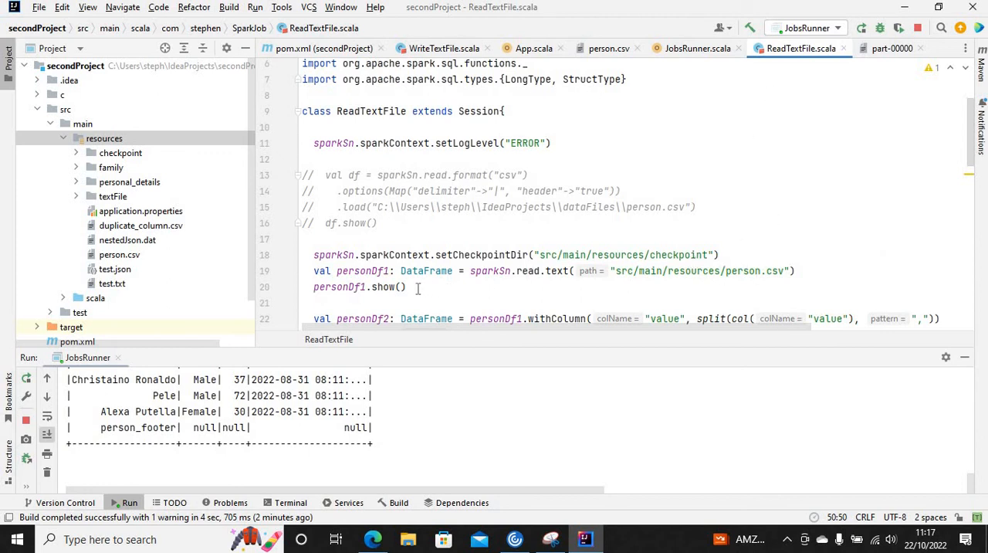
left_click(399, 286)
type("personDf2.show(false)")
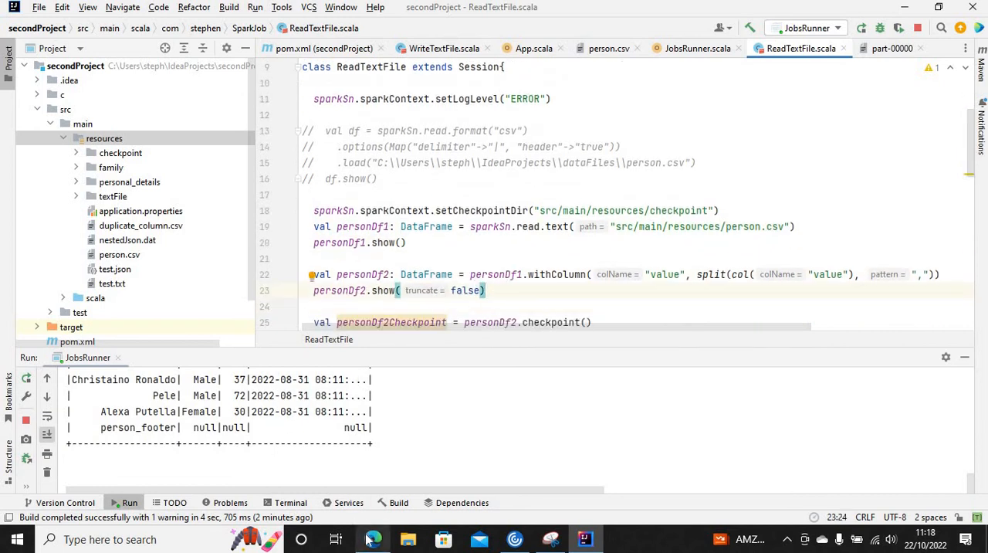
Revisit the Stage 10 DAG starting at ReliableCheckpointRDD, then return to ReadTextFile.scala
left_click(373, 539)
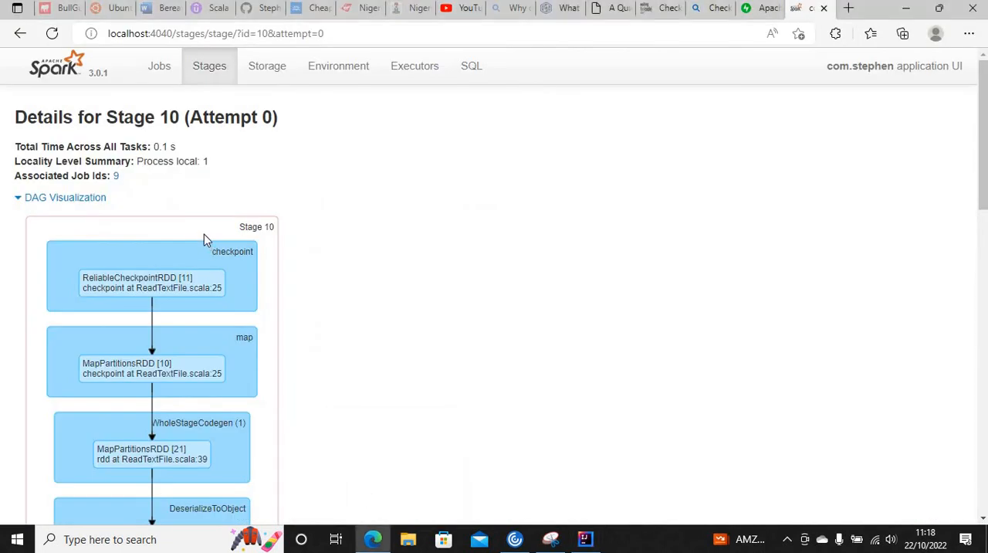
mouse_move(183, 212)
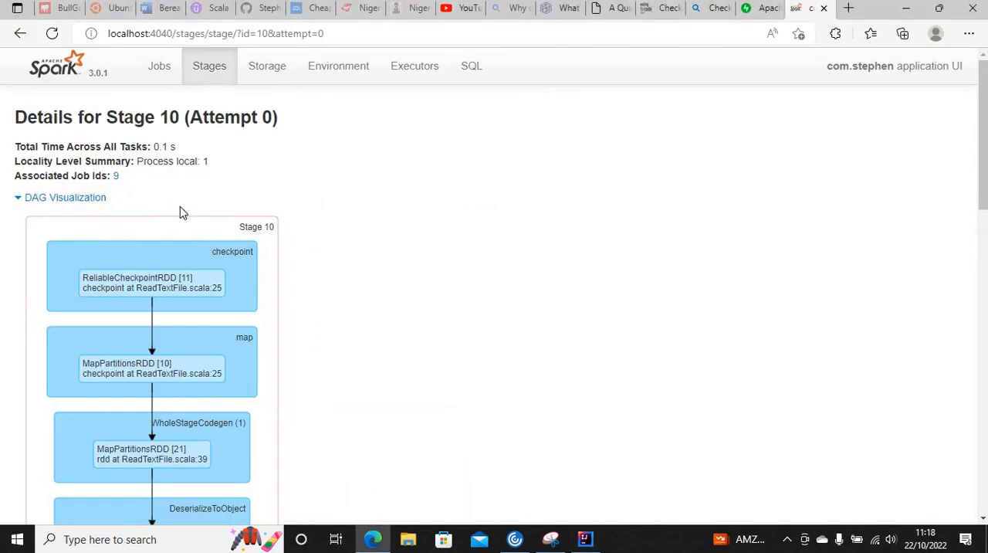
mouse_move(378, 539)
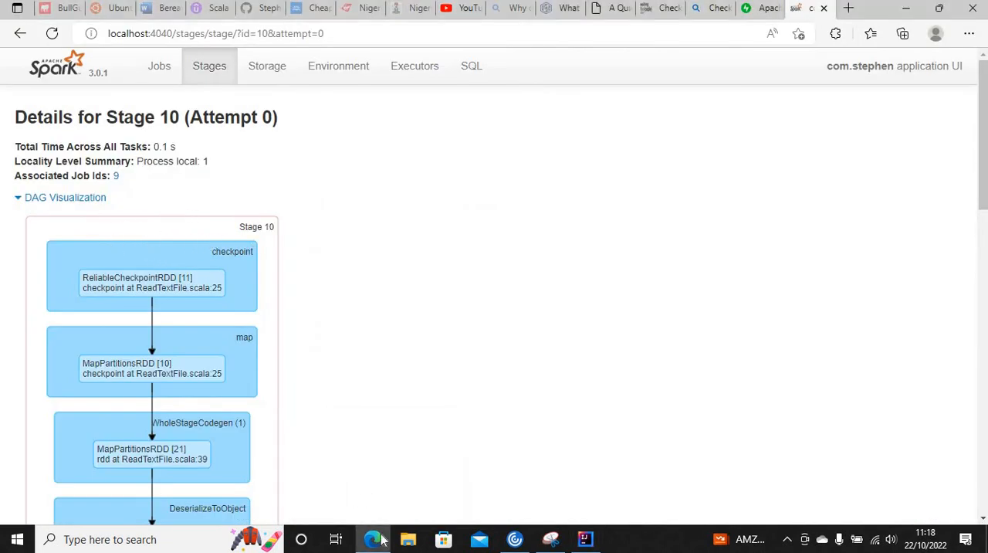
mouse_move(515, 538)
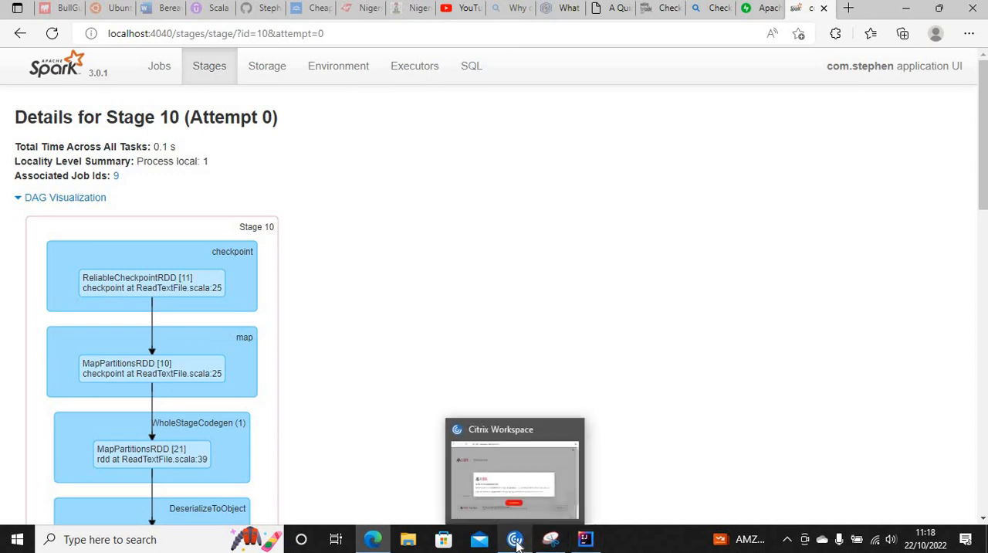
left_click(584, 539)
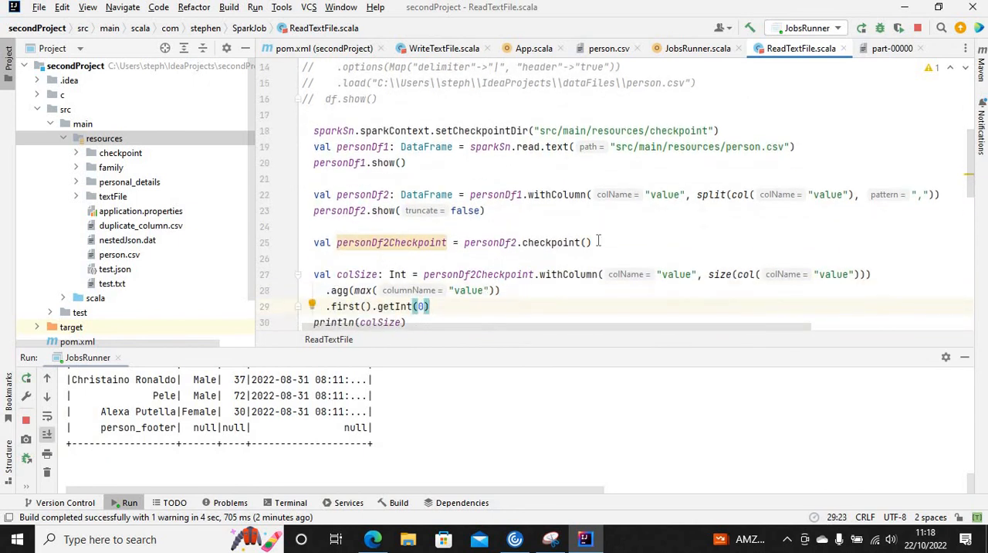
Review the checkpoint setup in ReadTextFile.scala, then stop the JobsRunner application
left_click(589, 241)
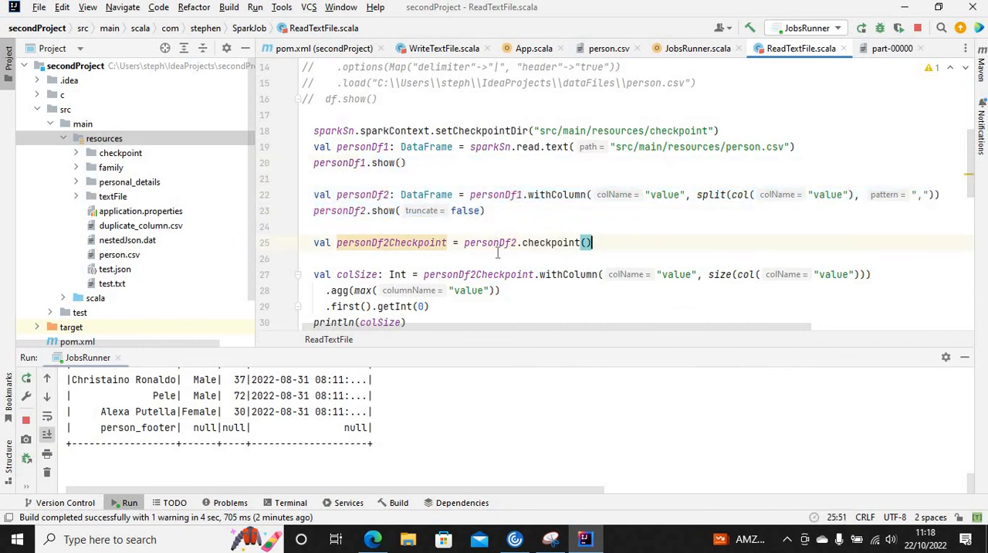
mouse_move(441, 284)
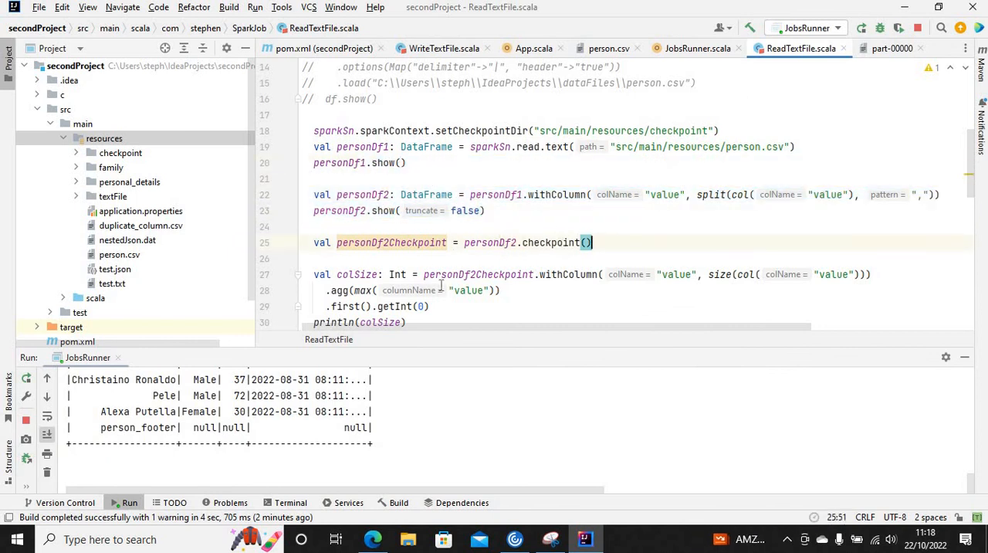
mouse_move(131, 174)
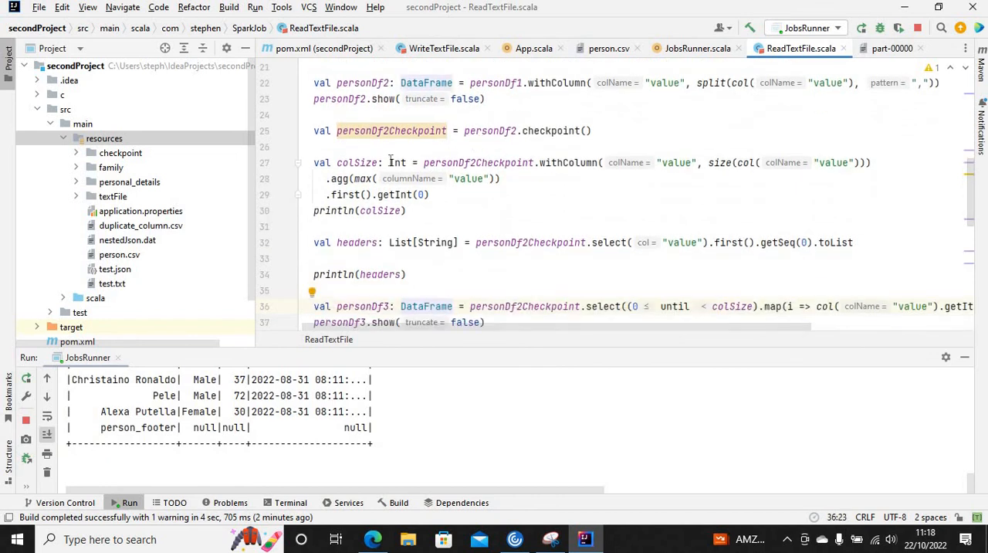
mouse_move(535, 169)
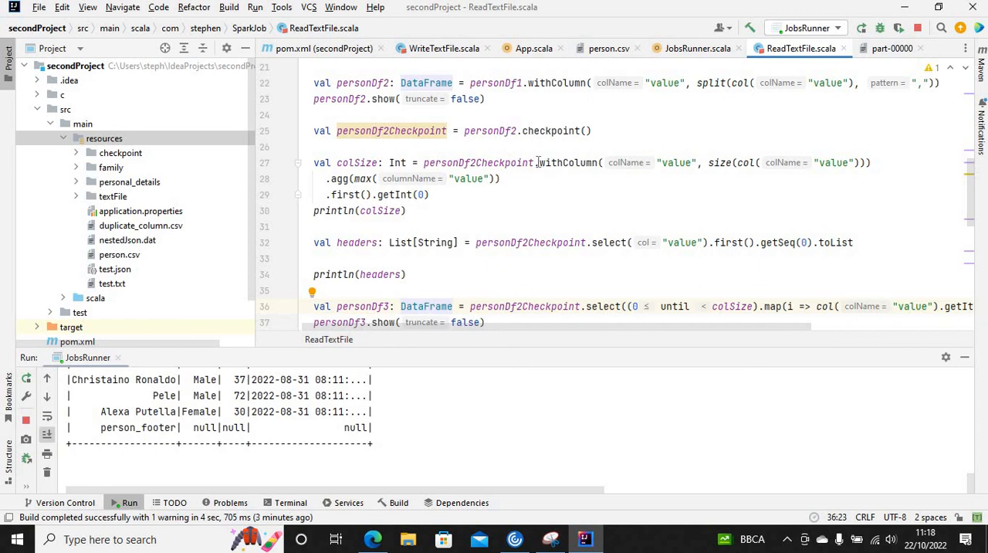
mouse_move(389, 237)
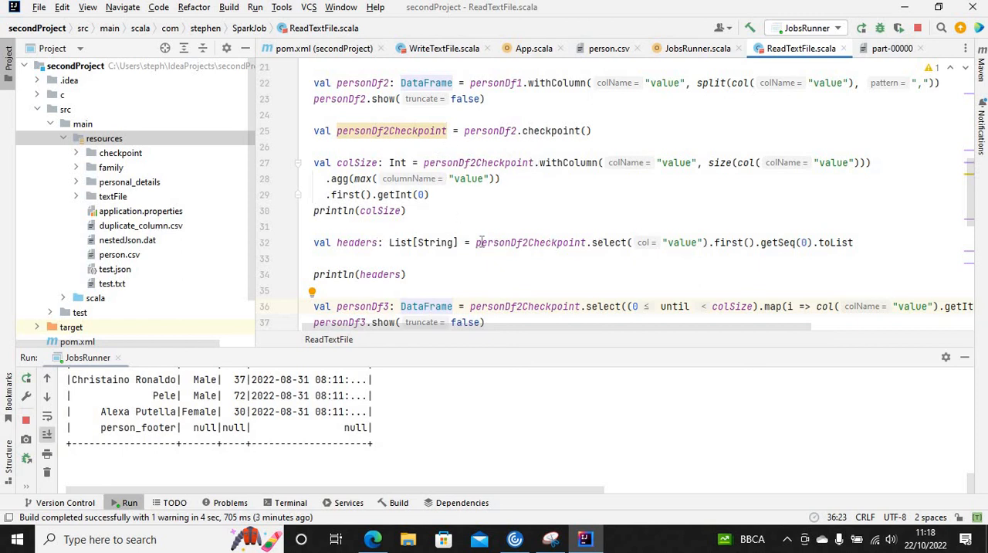
mouse_move(438, 300)
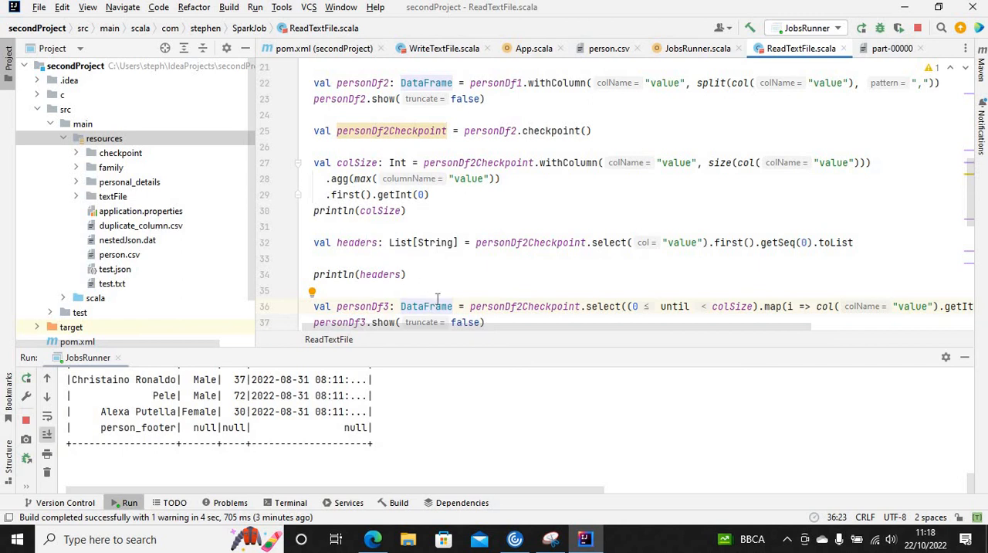
mouse_move(545, 319)
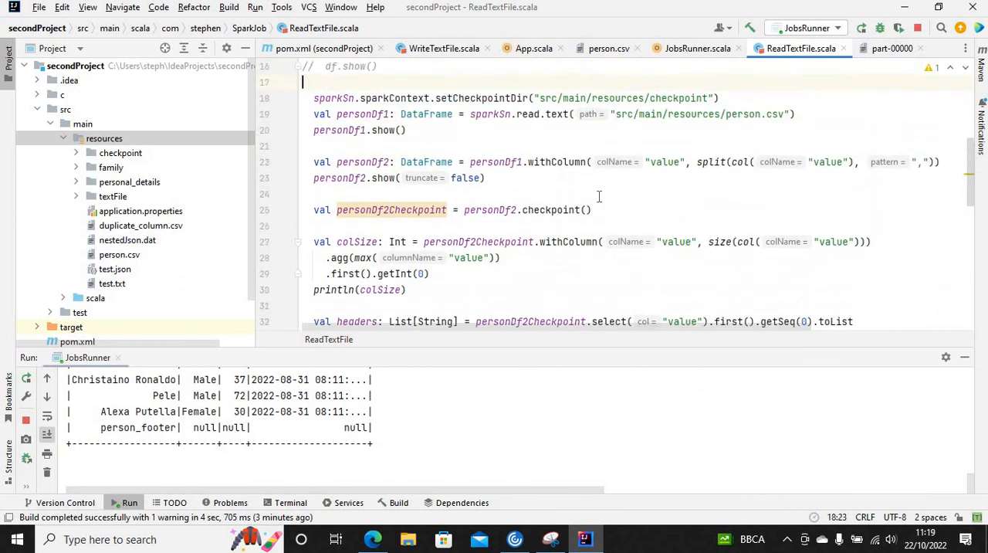
scroll("up", 3)
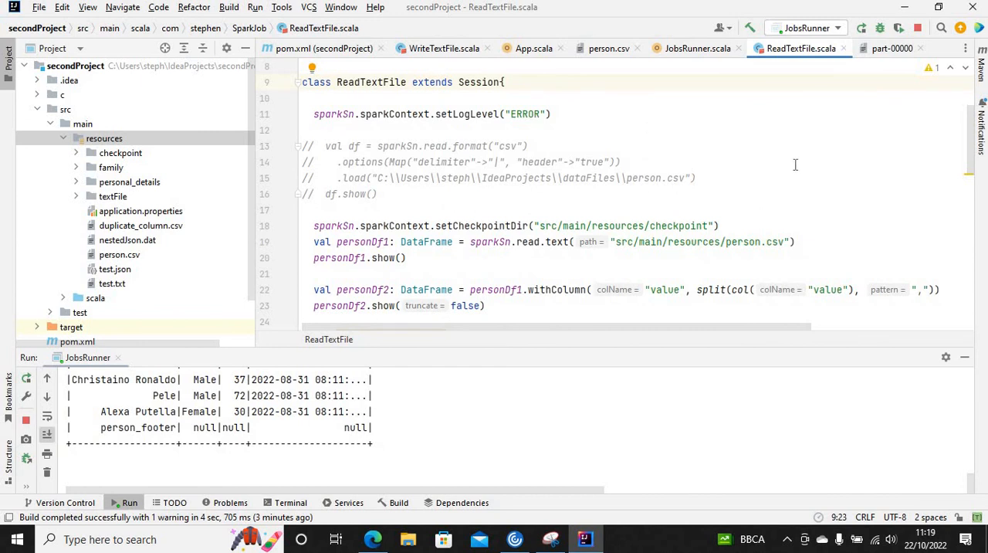
mouse_move(561, 157)
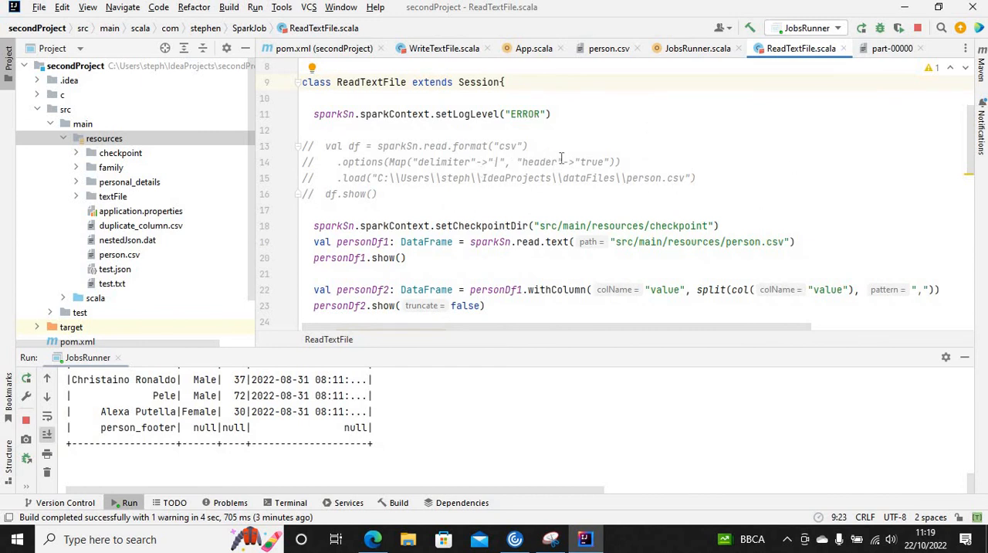
mouse_move(680, 139)
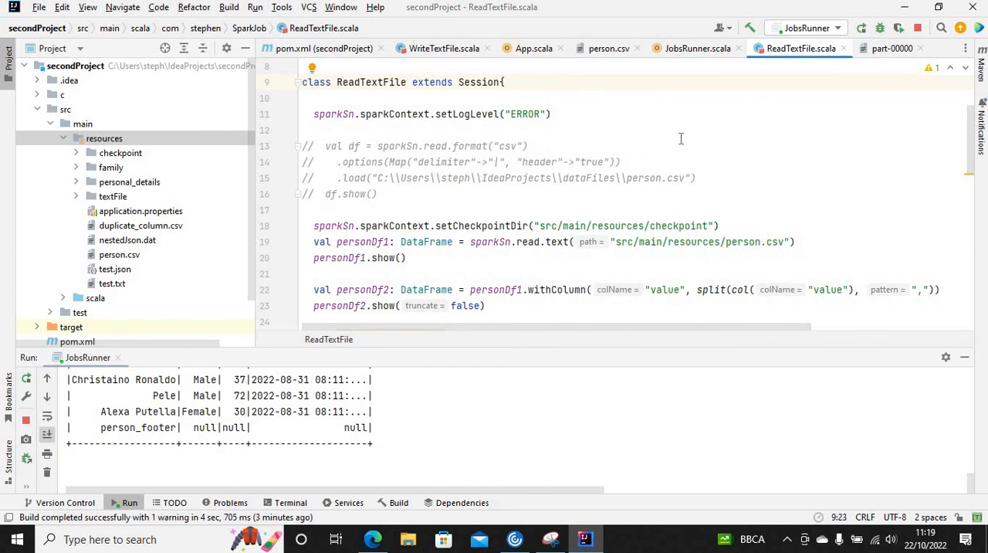
left_click(917, 28)
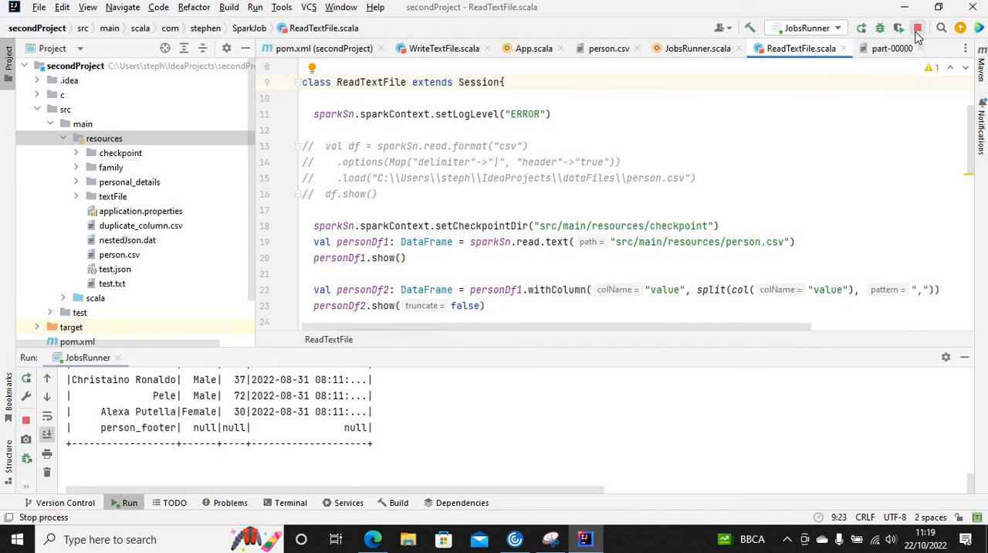
mouse_move(918, 29)
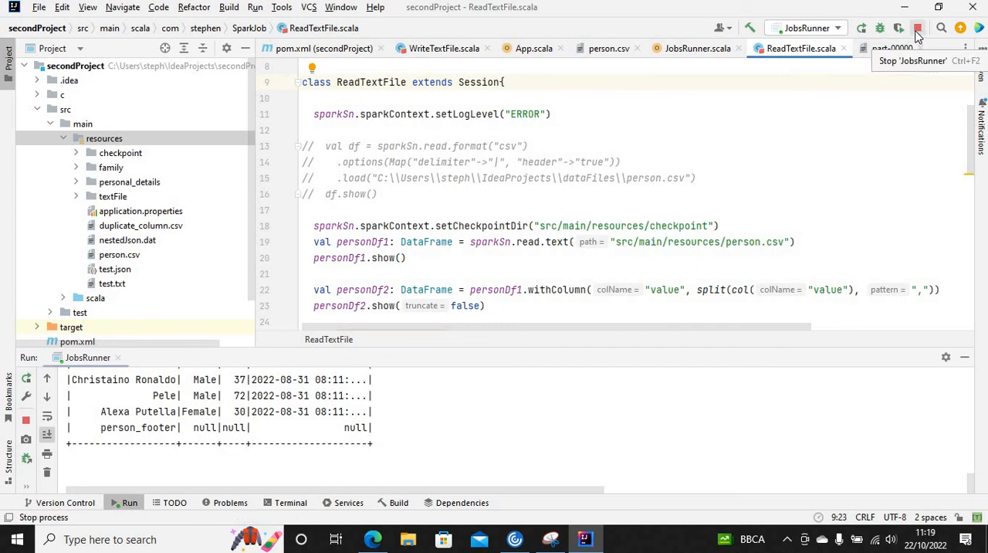